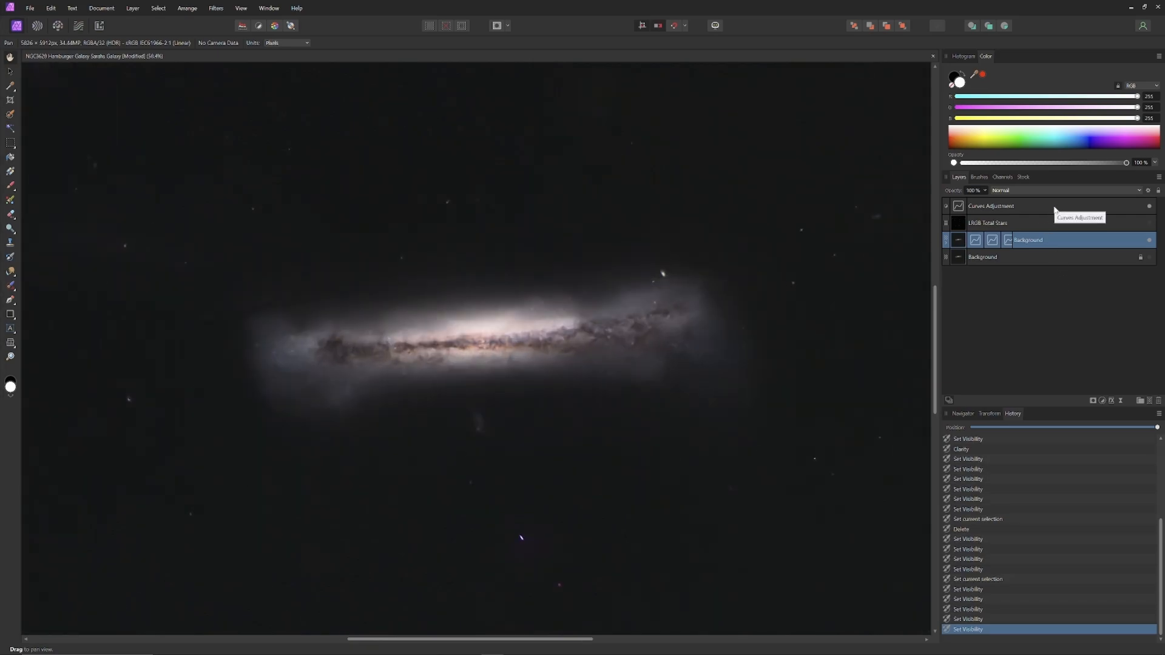
# Step: Merge all visible layers from the Curves layer into a new layer called 'Pixel Stars'
pyautogui.rightClick(990, 205)
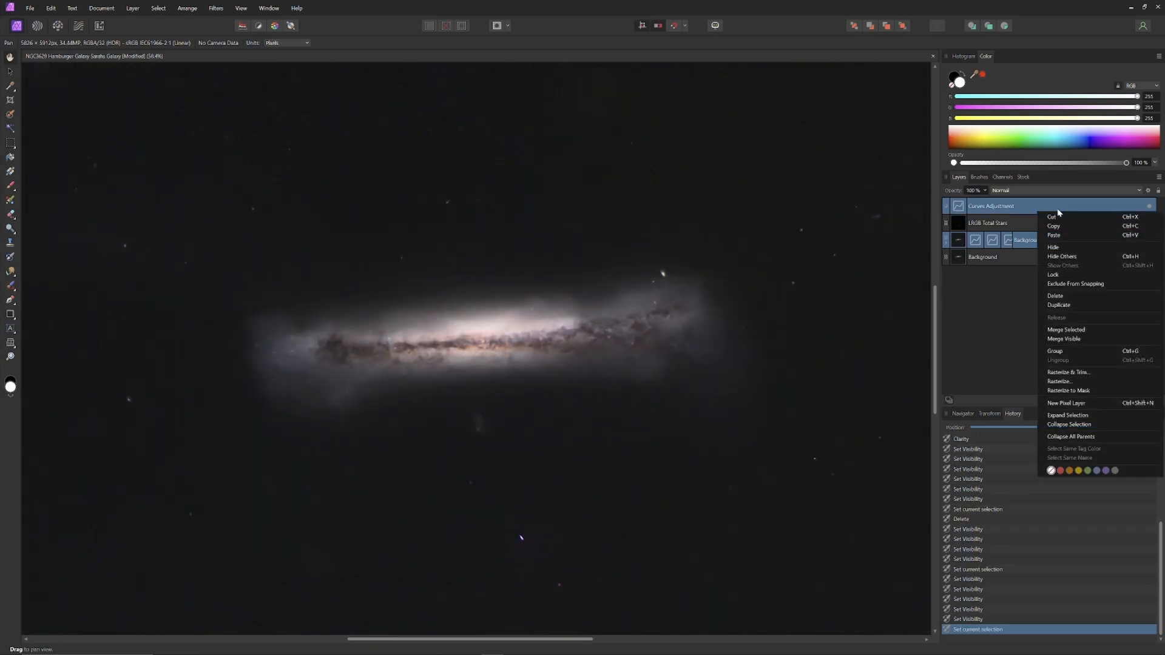
pyautogui.moveTo(1064, 338)
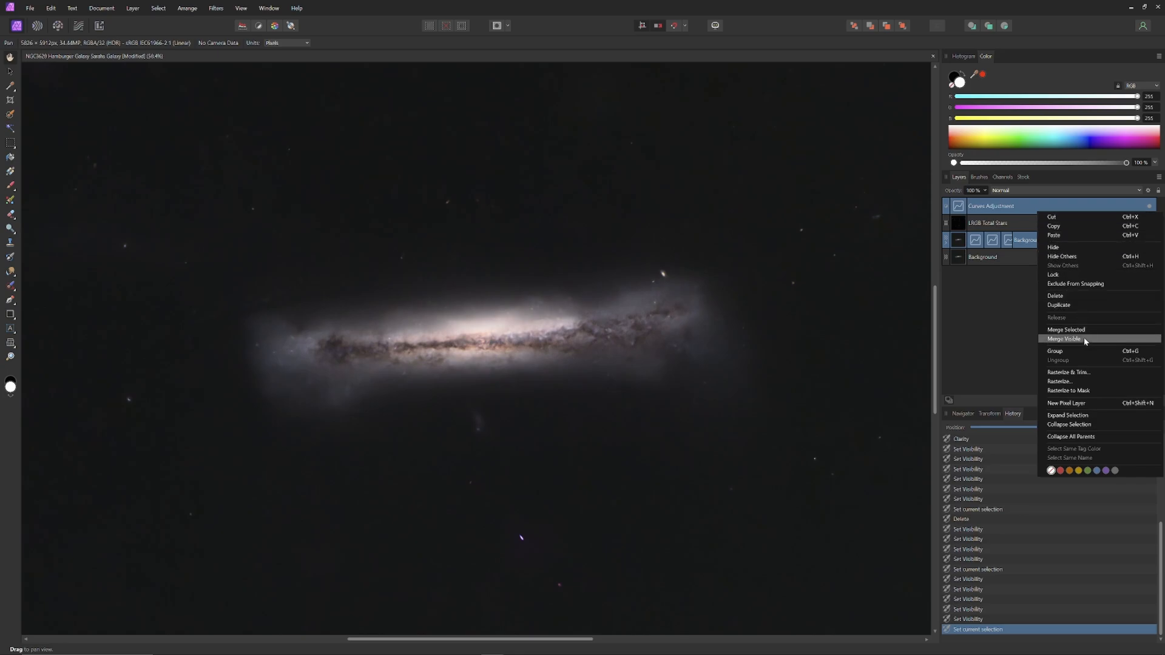
pyautogui.click(1064, 339)
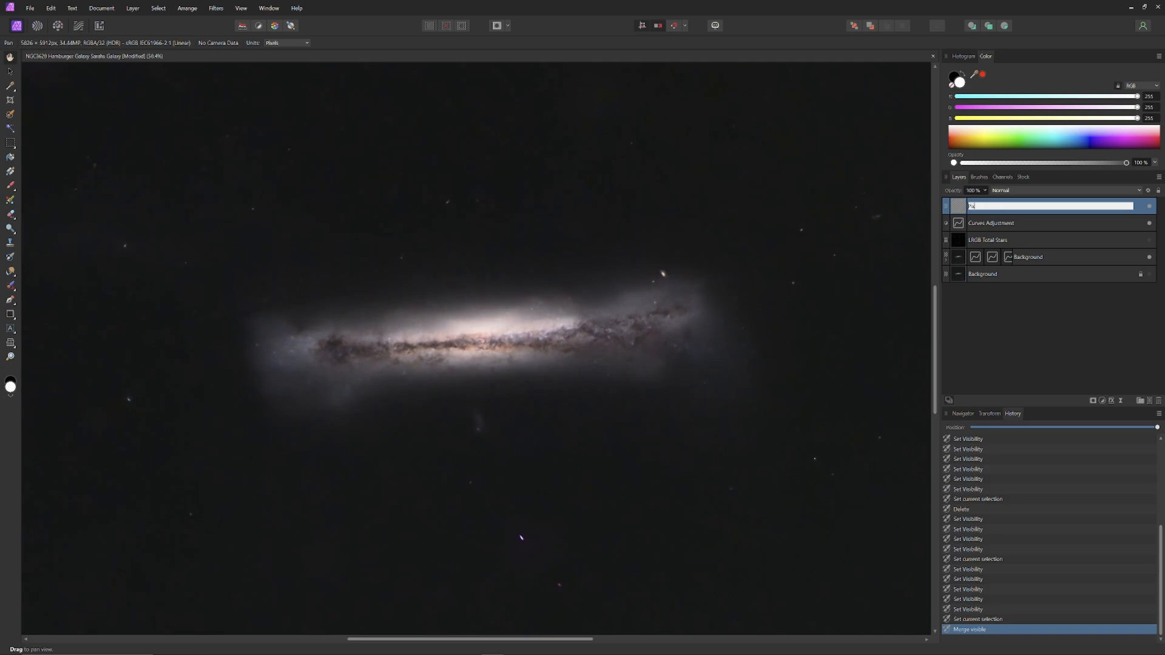
pyautogui.write('Pixel Stars')
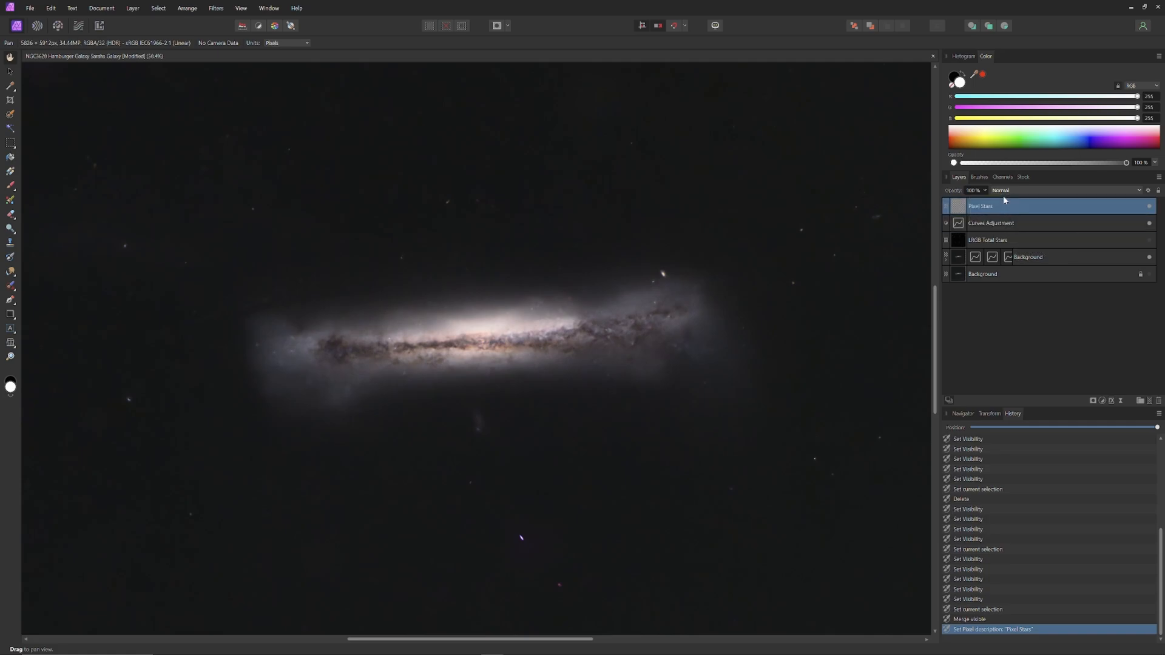
pyautogui.moveTo(993, 245)
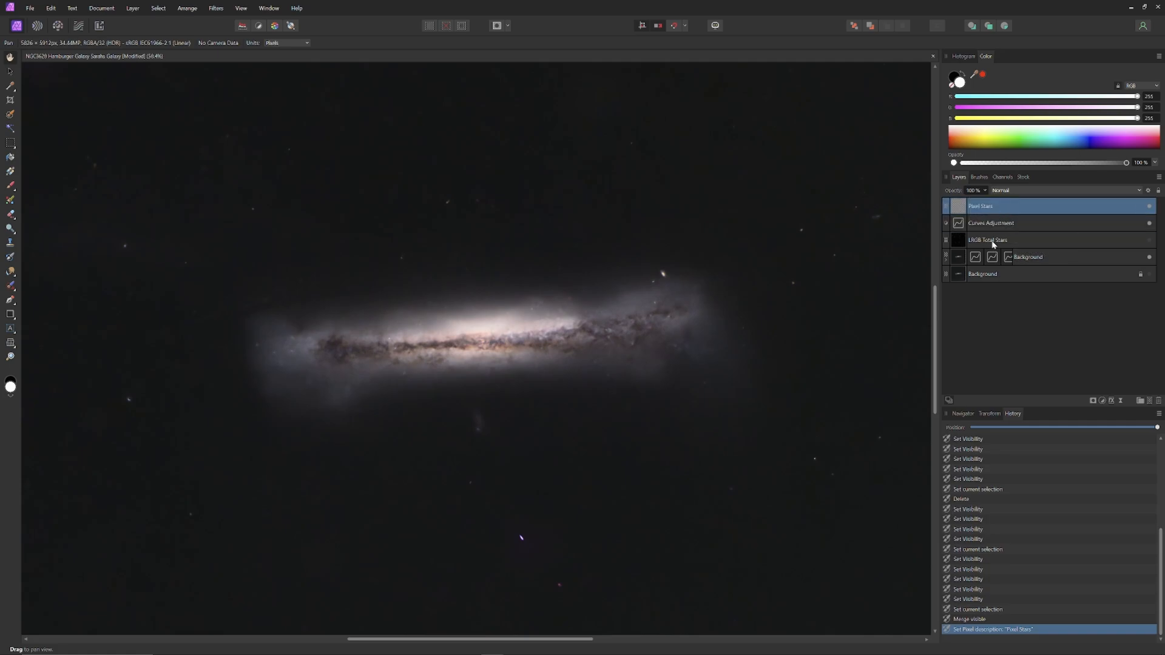
# Step: Move sRGB Total Stars above Pixel Stars, then toggle layer visibility to check the stack
pyautogui.doubleClick(981, 206)
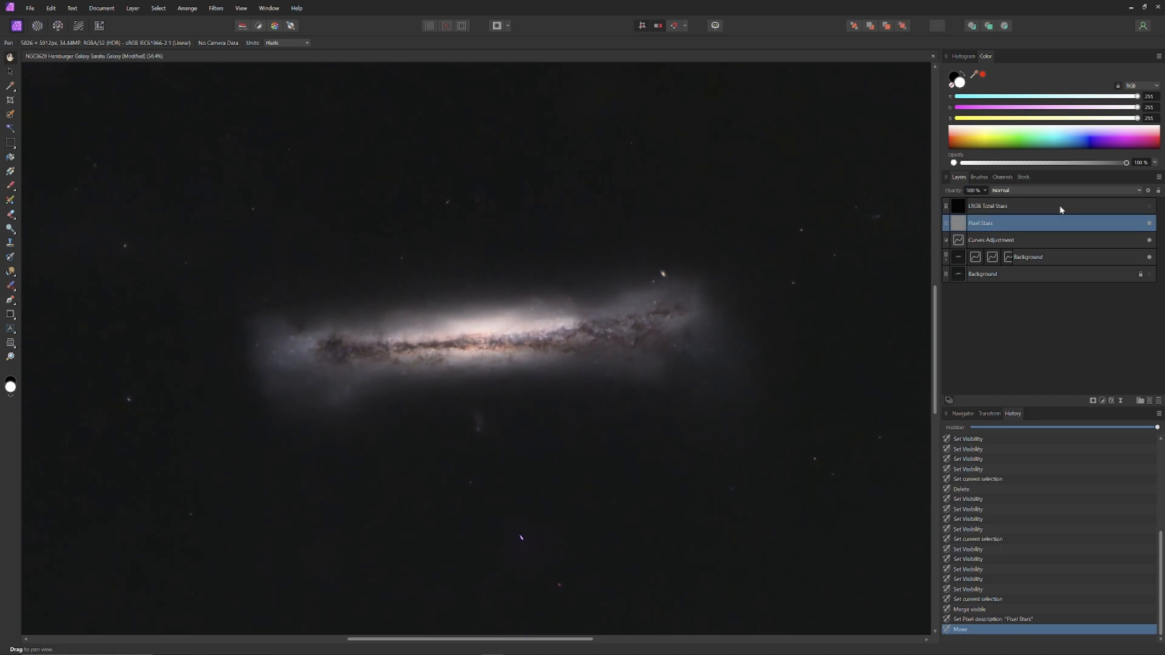
pyautogui.moveTo(1056, 239)
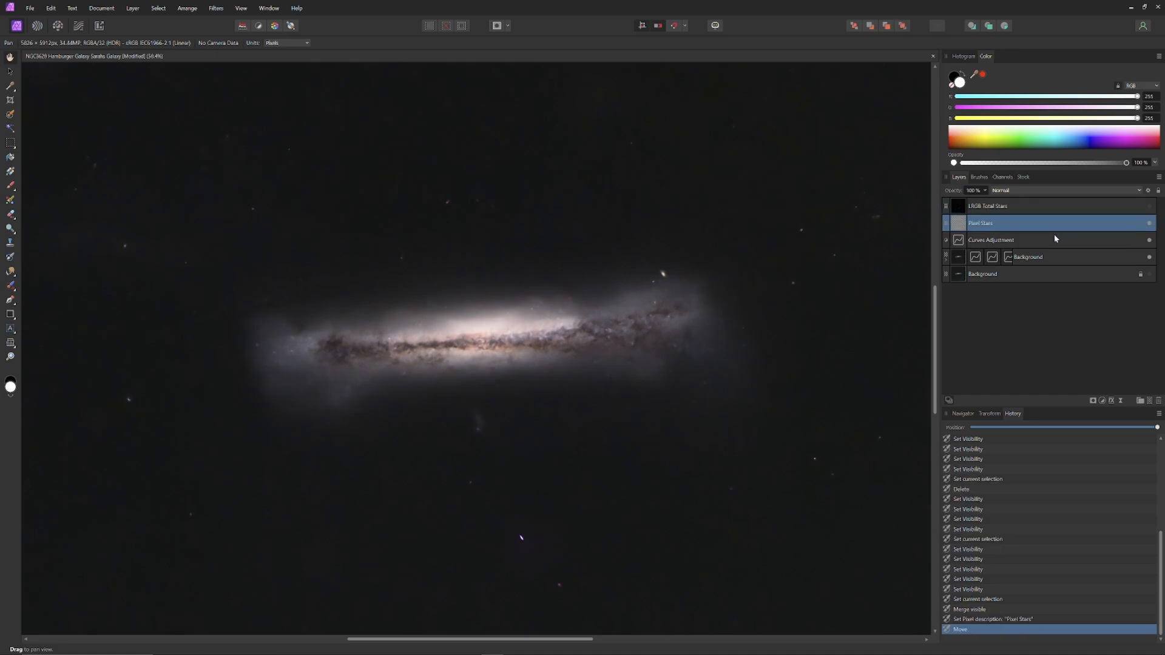
pyautogui.click(1150, 256)
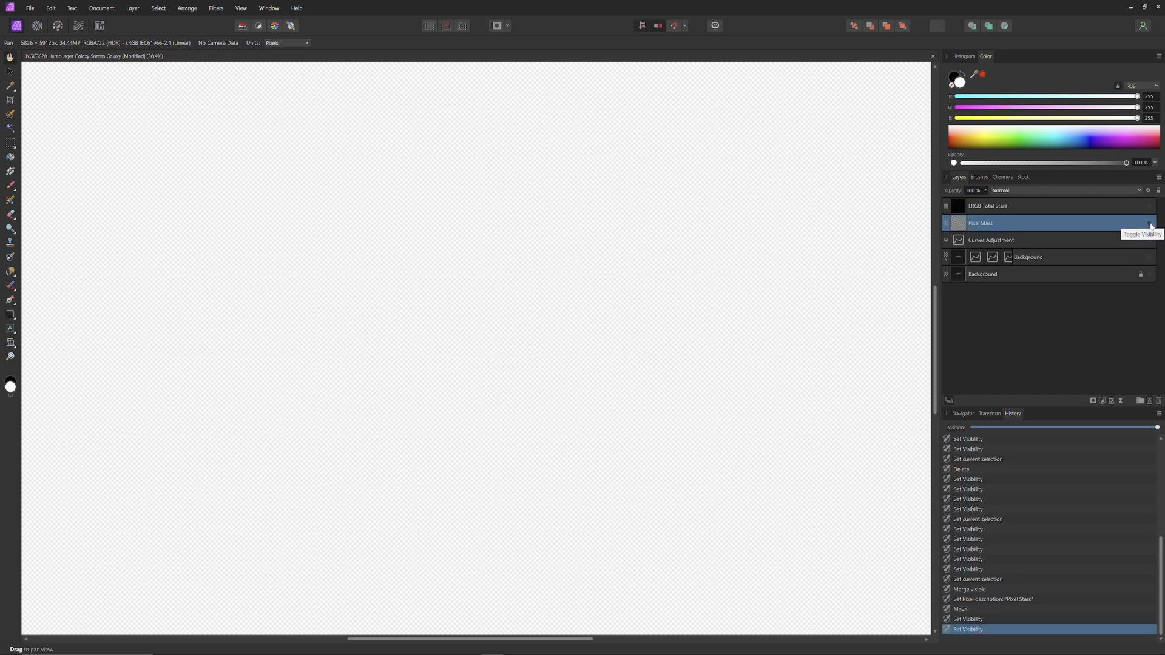
pyautogui.click(946, 223)
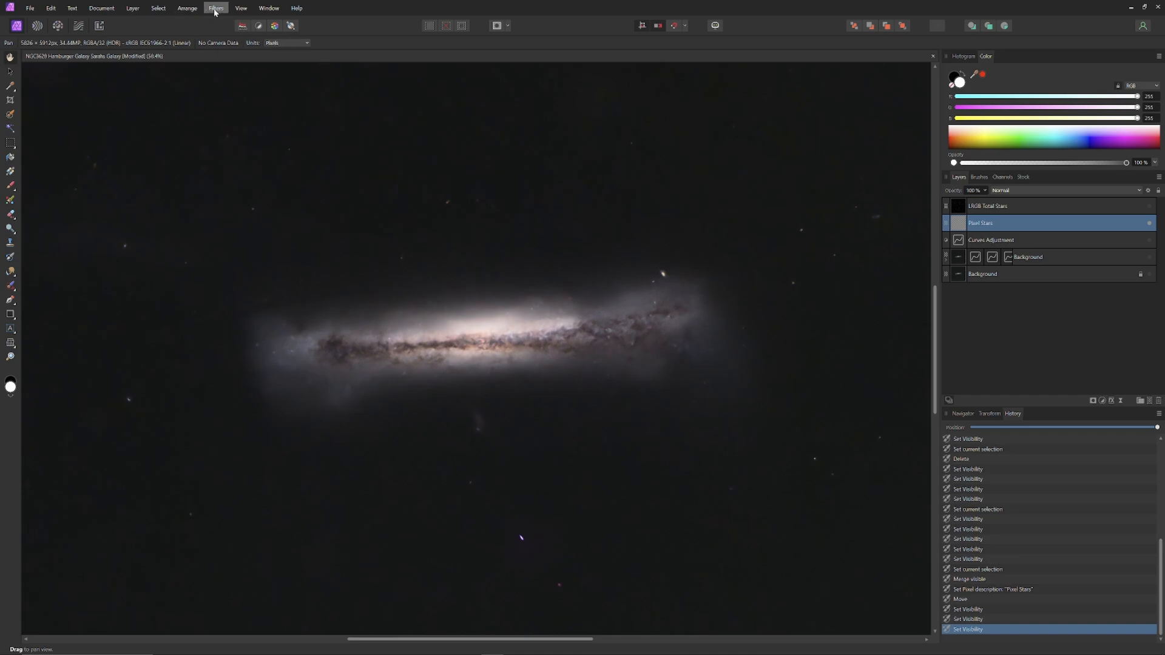
# Step: Apply Frequency Separation to Pixel Stars with a radius of about 98 px
pyautogui.click(215, 7)
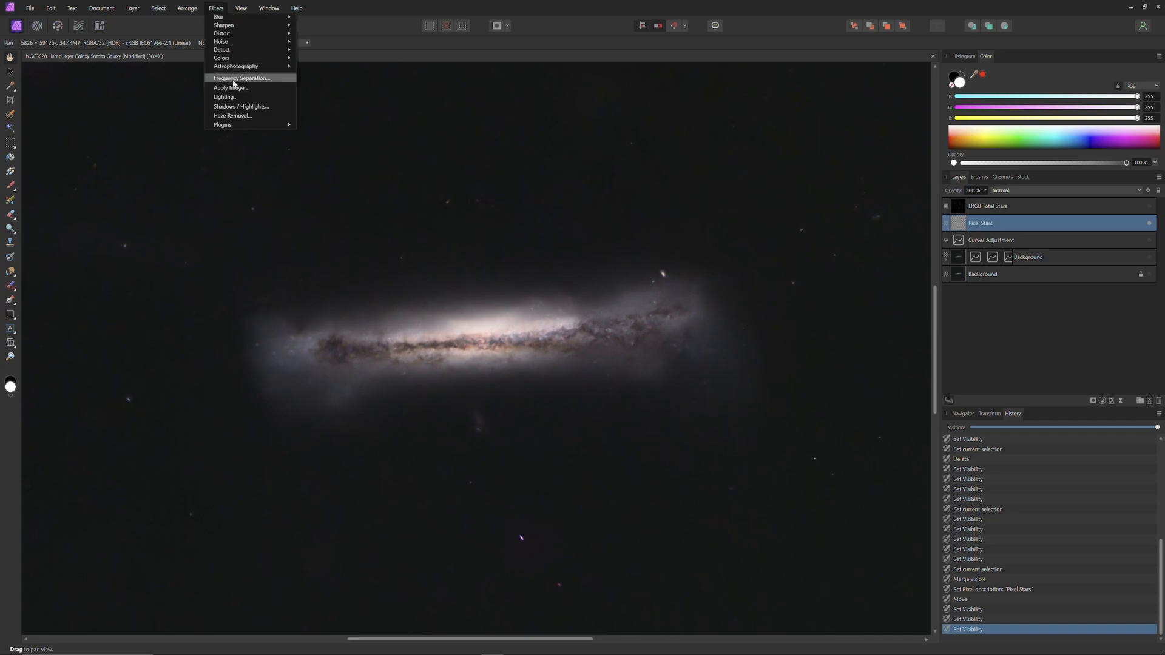
pyautogui.click(241, 78)
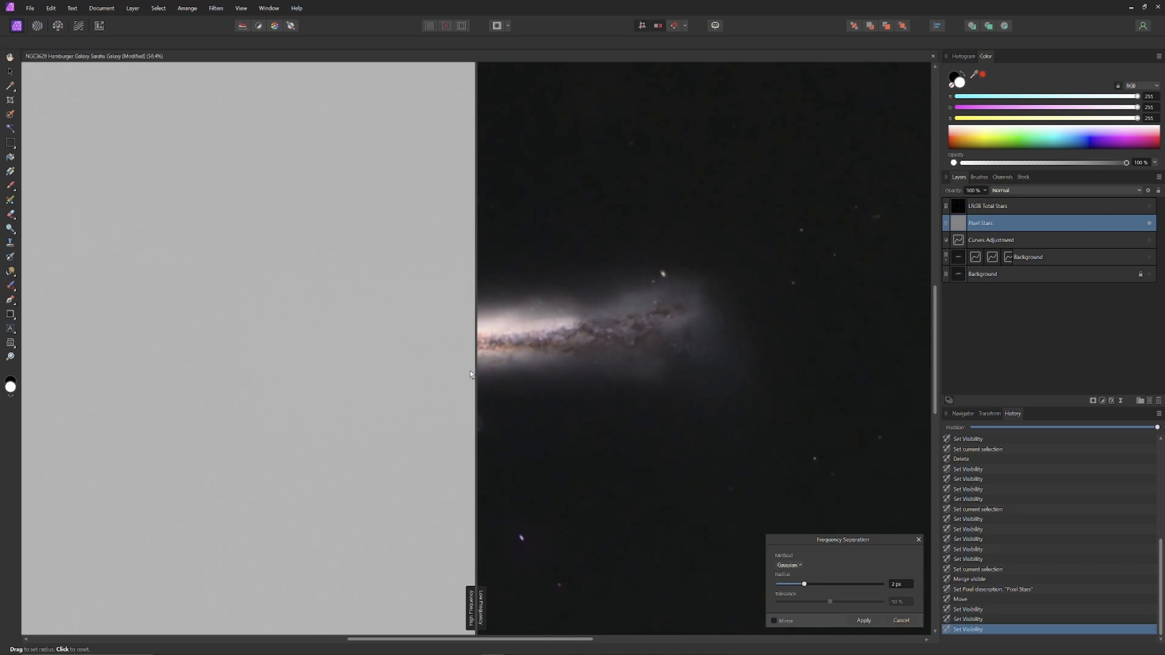
pyautogui.moveTo(476, 375); pyautogui.dragTo(446, 394)
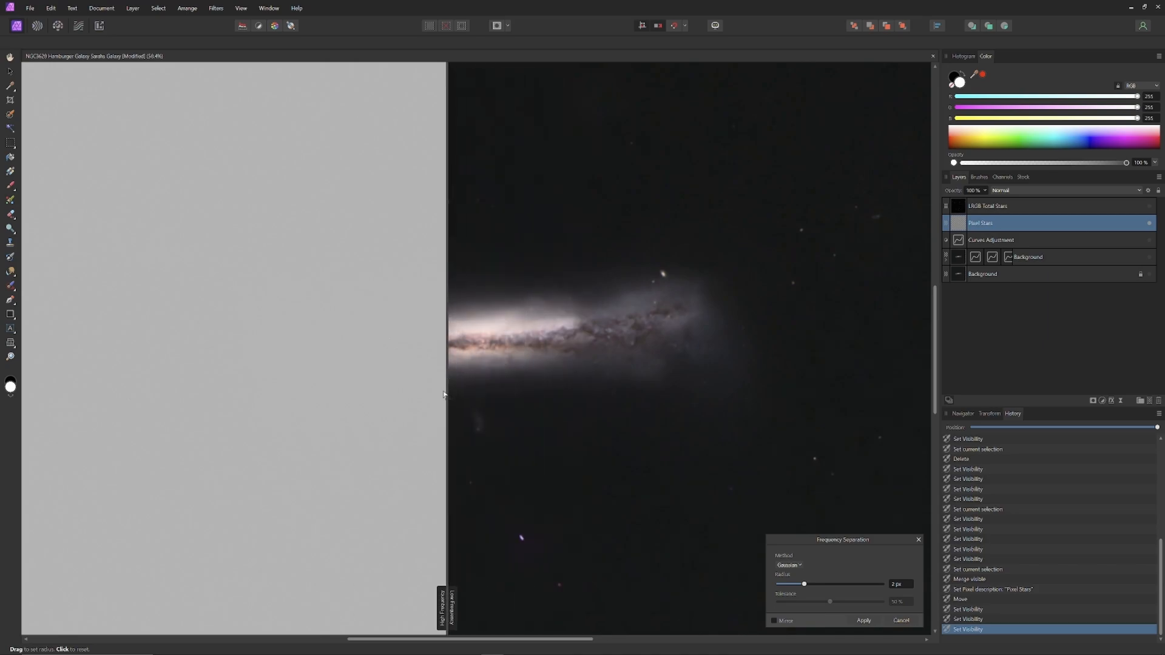
pyautogui.moveTo(461, 623)
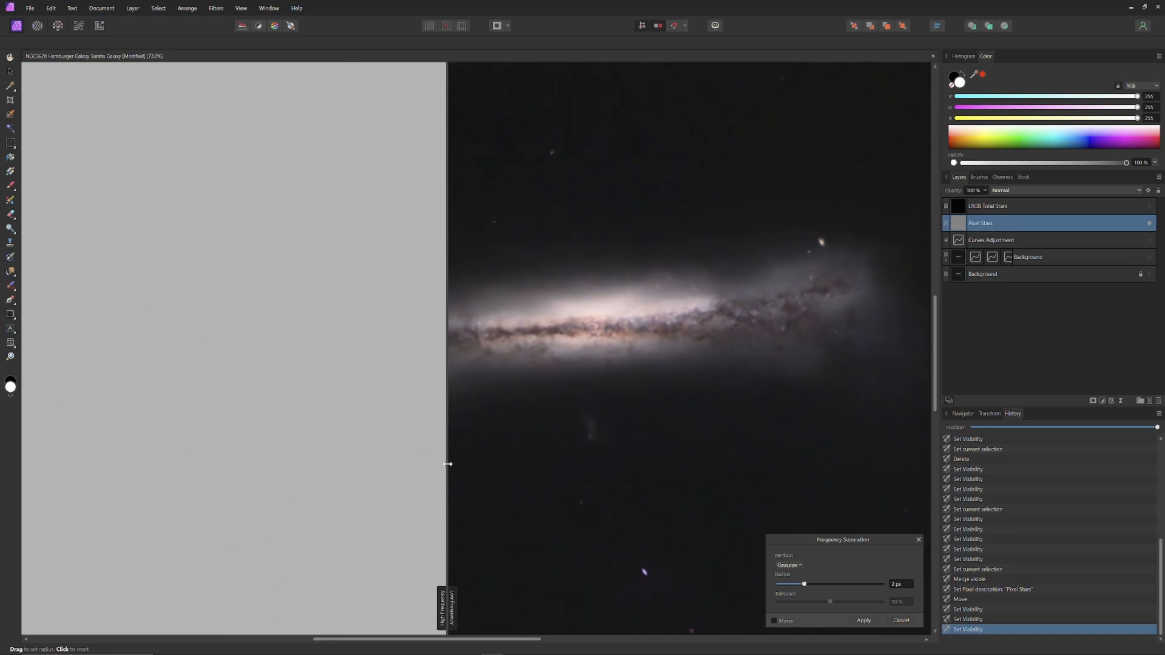
pyautogui.moveTo(446, 464); pyautogui.dragTo(606, 465)
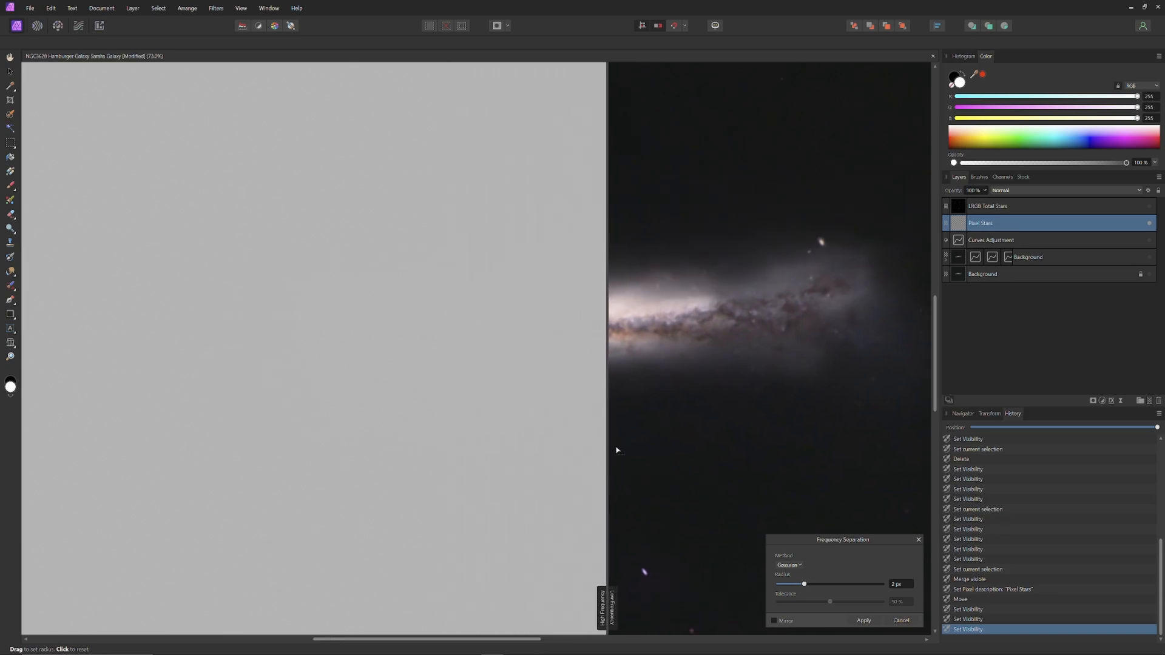
pyautogui.moveTo(804, 584); pyautogui.dragTo(825, 584)
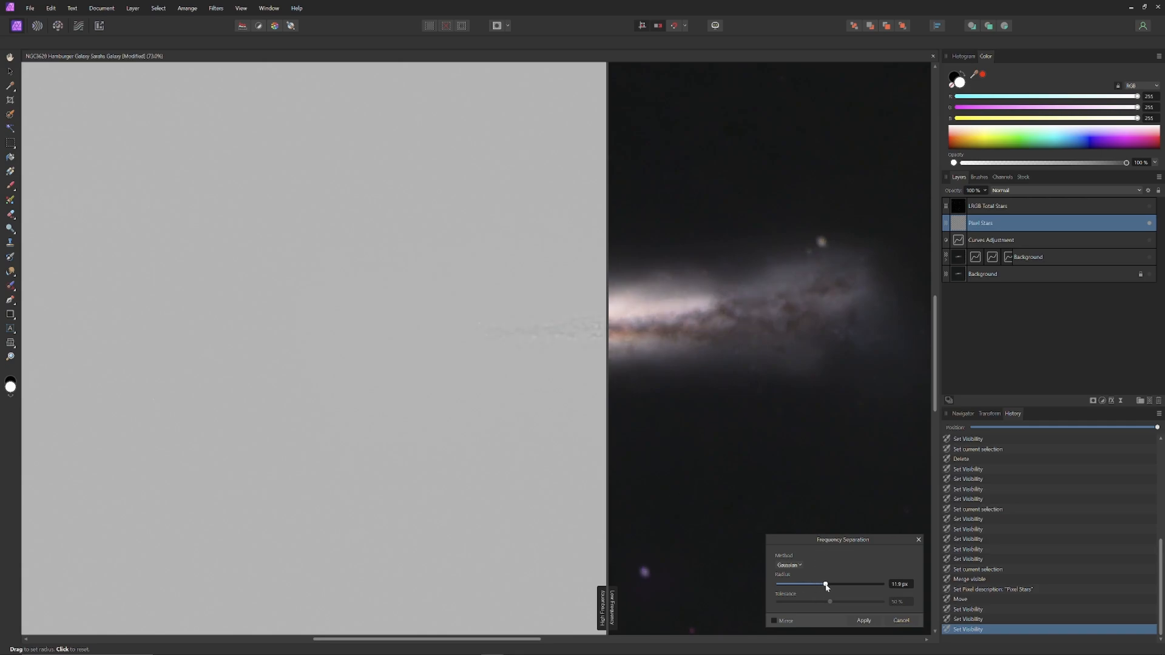
pyautogui.moveTo(826, 584); pyautogui.dragTo(862, 584)
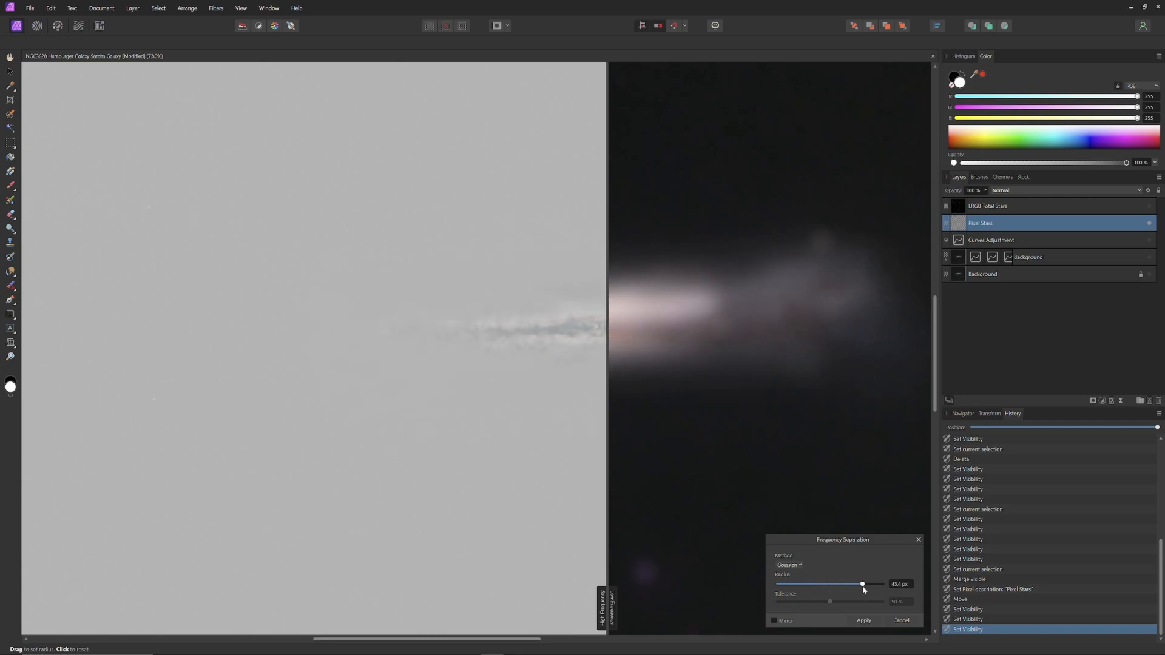
pyautogui.moveTo(862, 583); pyautogui.dragTo(881, 584)
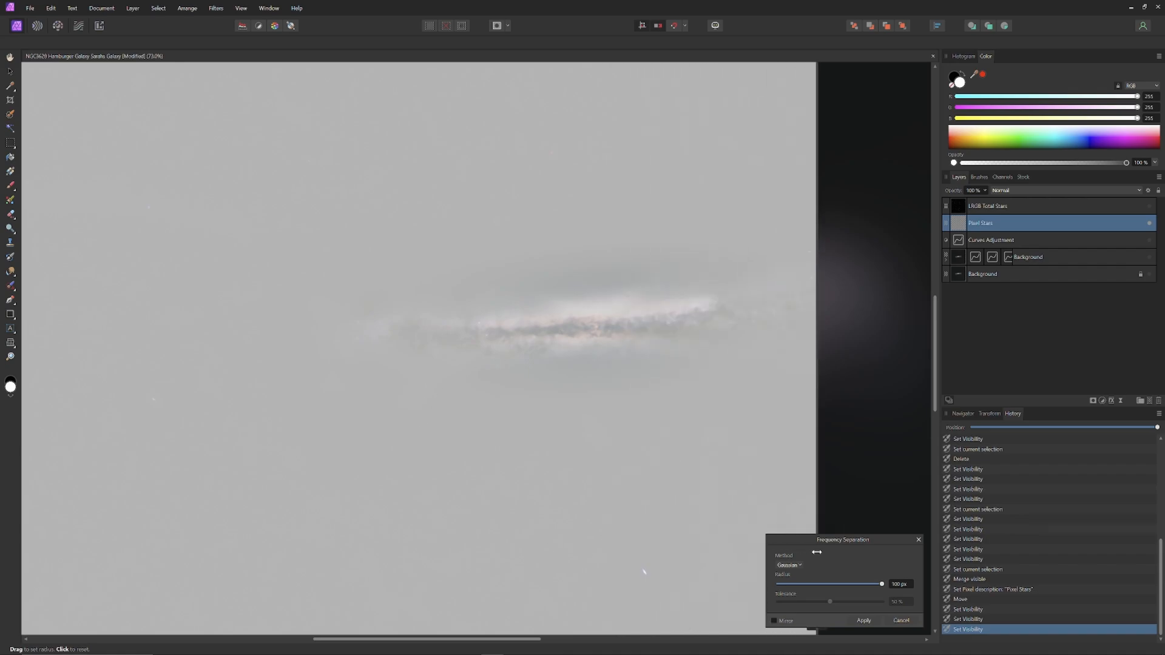
pyautogui.moveTo(882, 584); pyautogui.dragTo(855, 584)
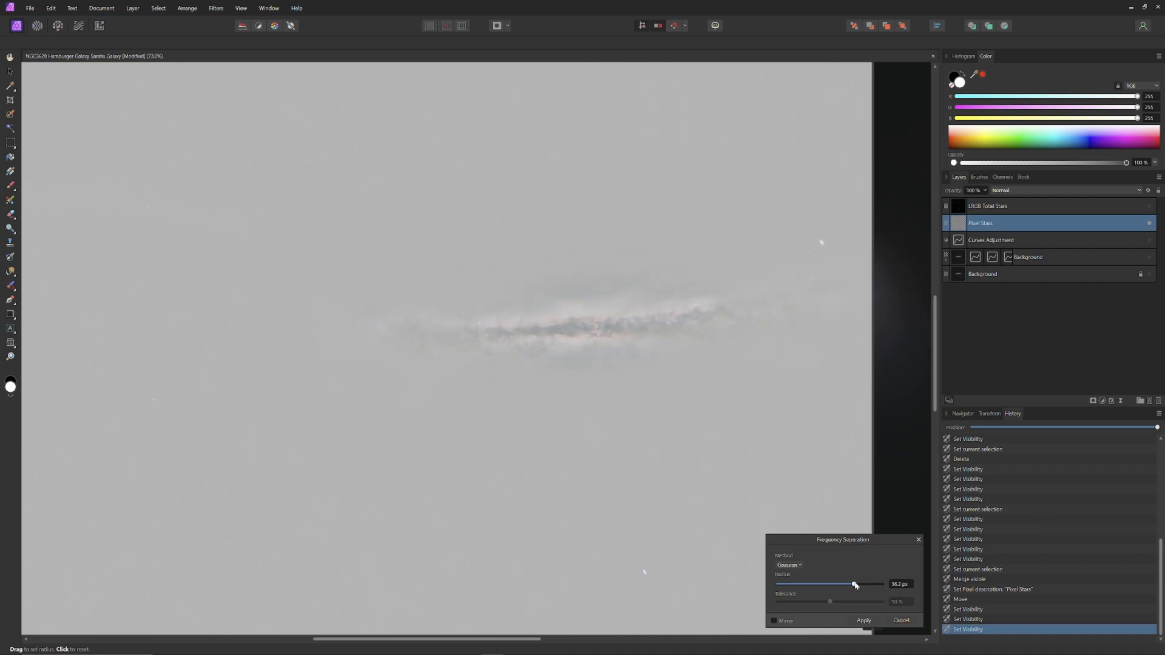
pyautogui.moveTo(853, 584); pyautogui.dragTo(882, 583)
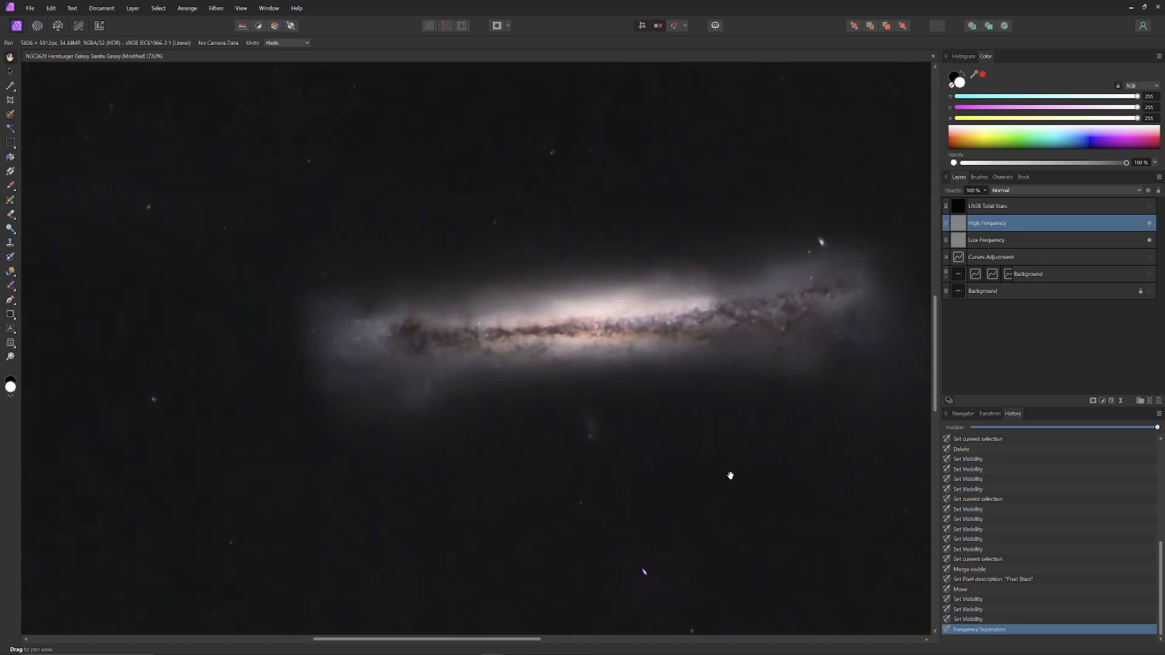
pyautogui.moveTo(1040, 226)
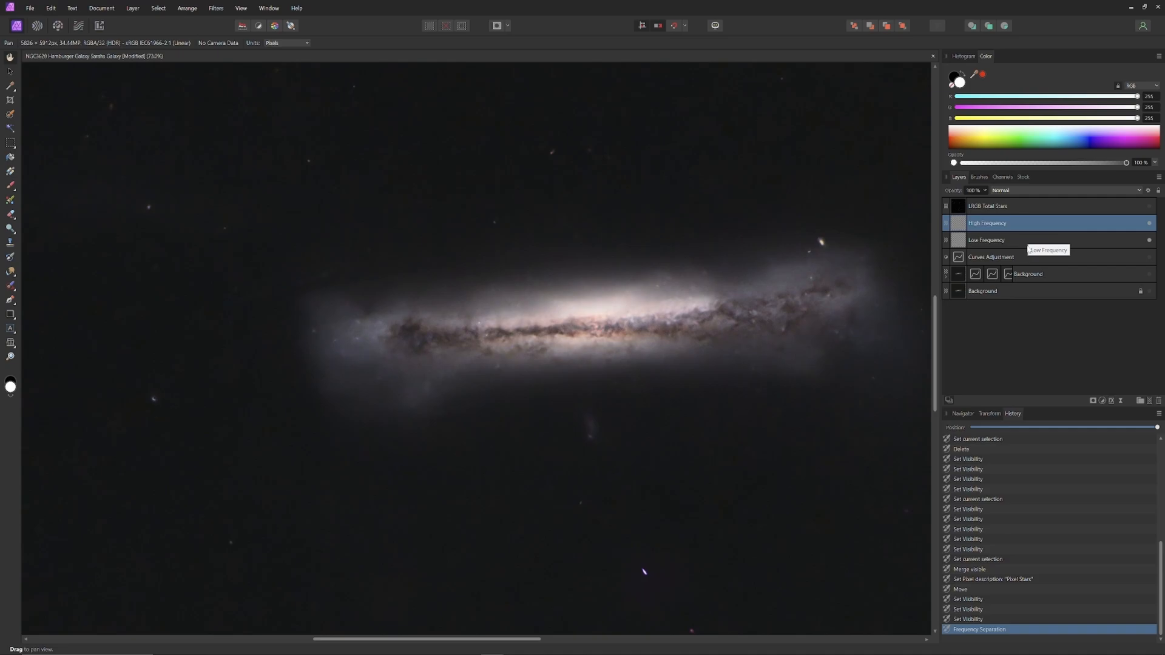
pyautogui.moveTo(1148, 222)
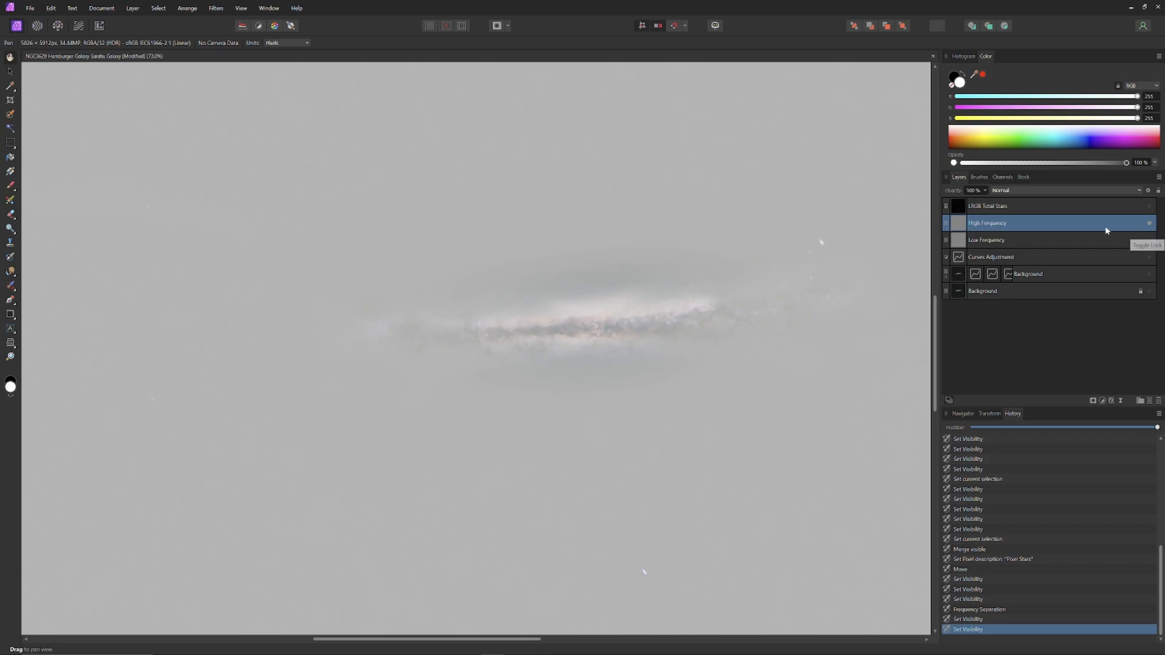
pyautogui.moveTo(1098, 279)
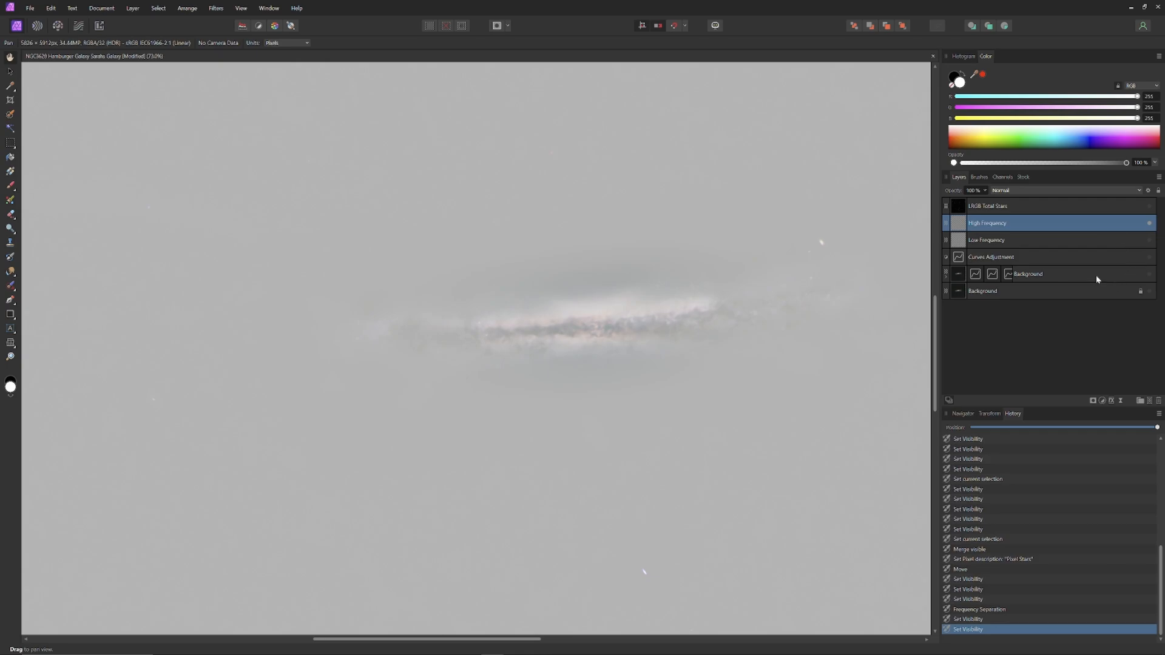
pyautogui.moveTo(1122, 401)
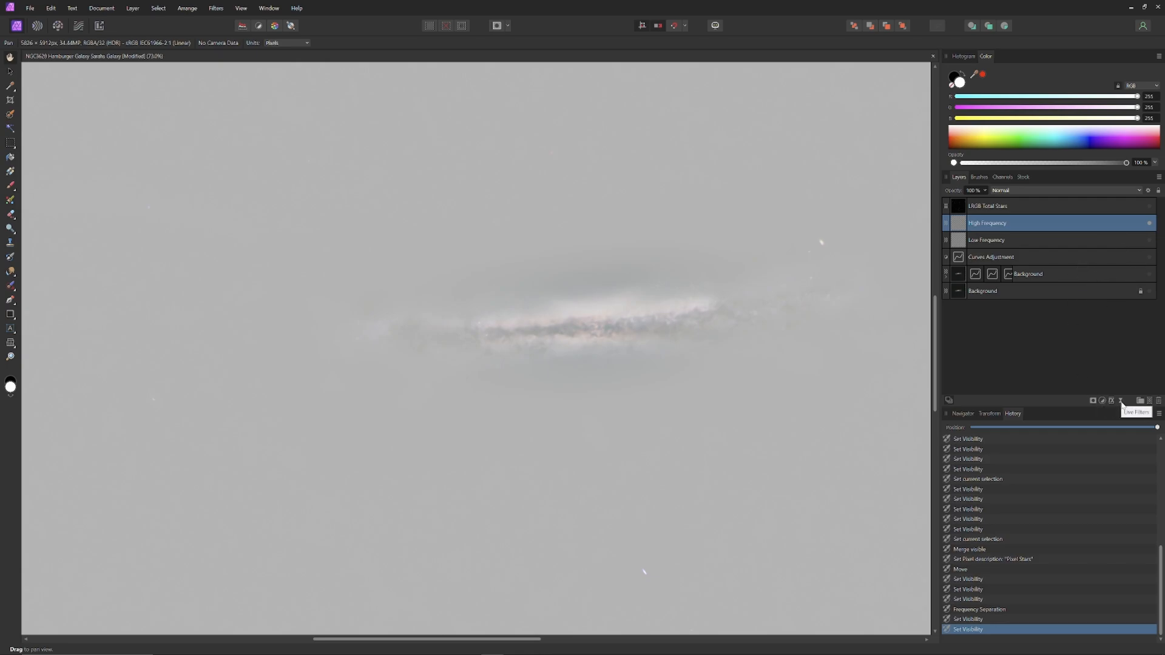
# Step: Add a live Unsharp Mask to High Frequency: radius 0.6 px, factor 1.267
pyautogui.click(1122, 400)
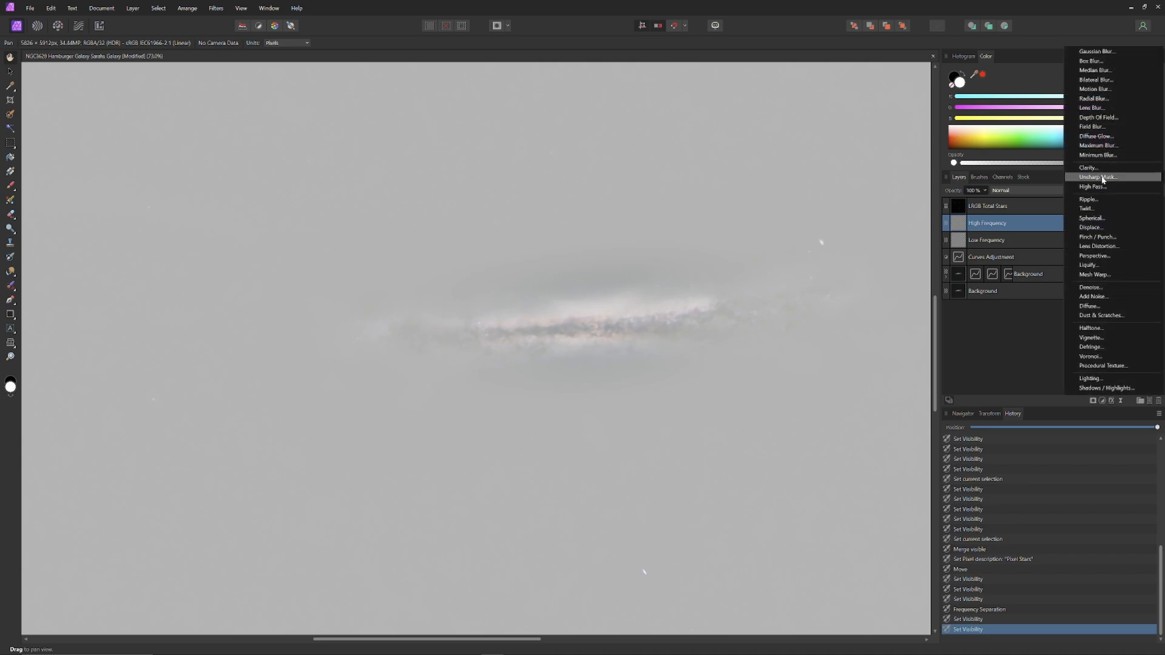
pyautogui.click(1096, 177)
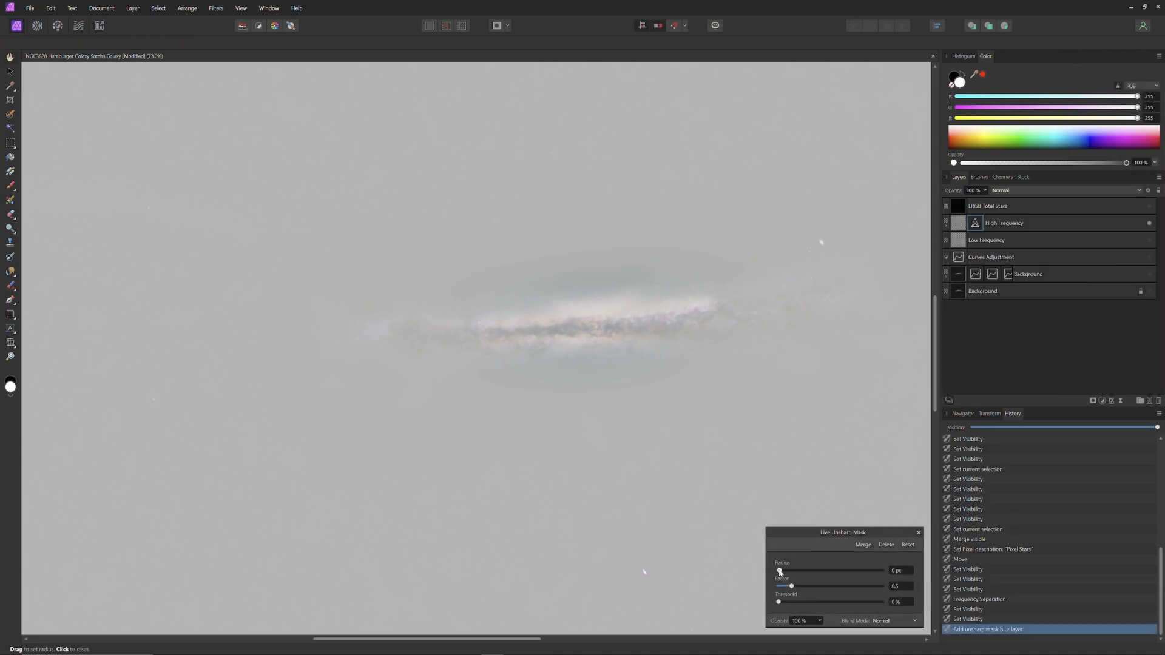
pyautogui.moveTo(779, 570); pyautogui.dragTo(789, 570)
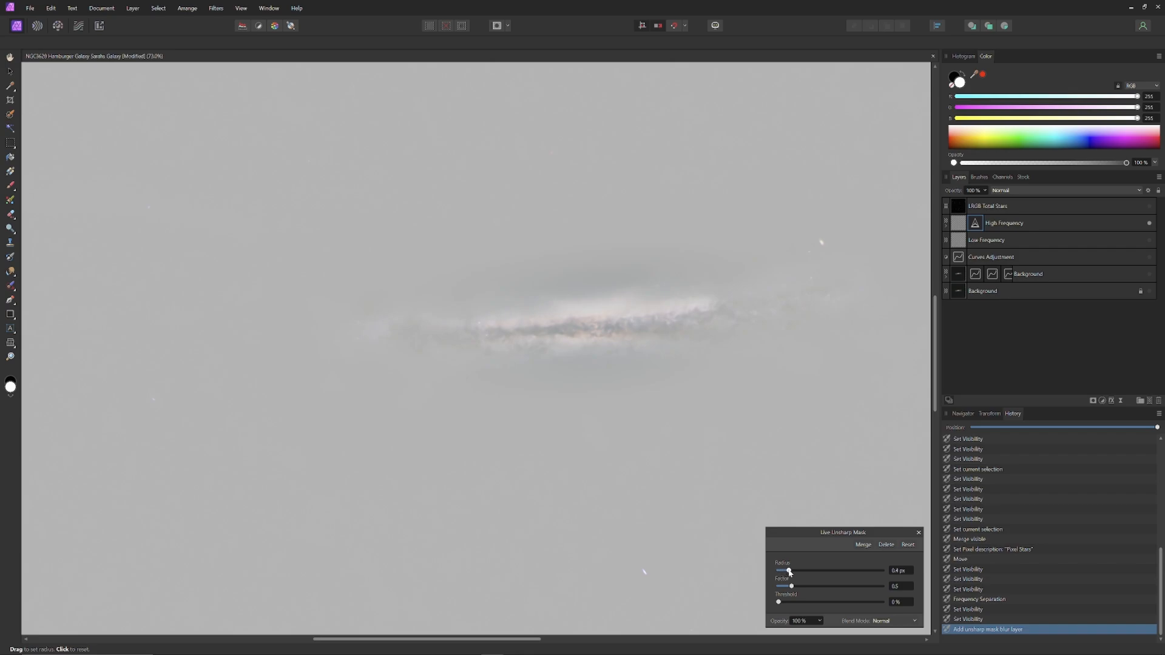
pyautogui.moveTo(788, 571); pyautogui.dragTo(792, 571)
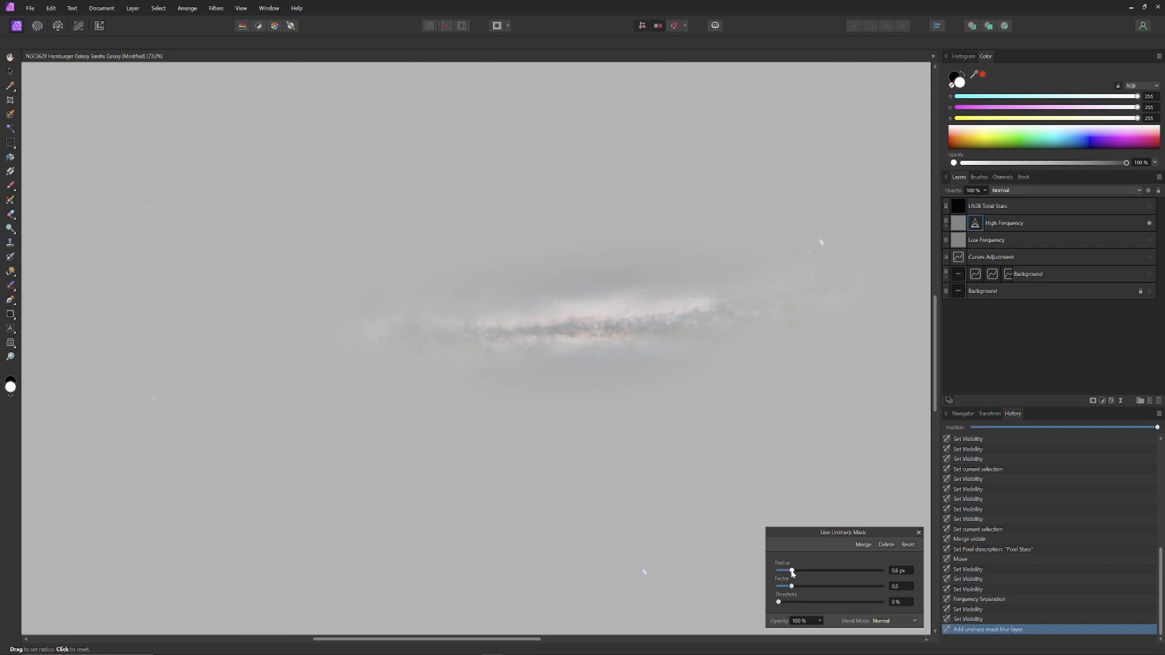
pyautogui.moveTo(790, 587)
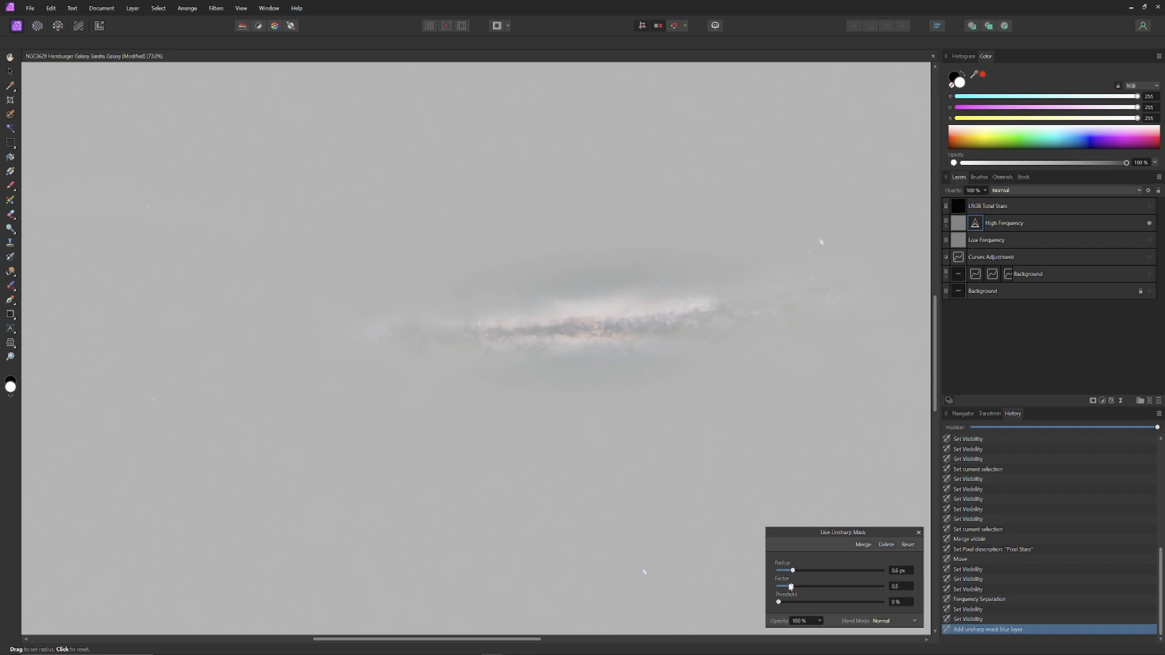
pyautogui.moveTo(790, 587); pyautogui.dragTo(802, 587)
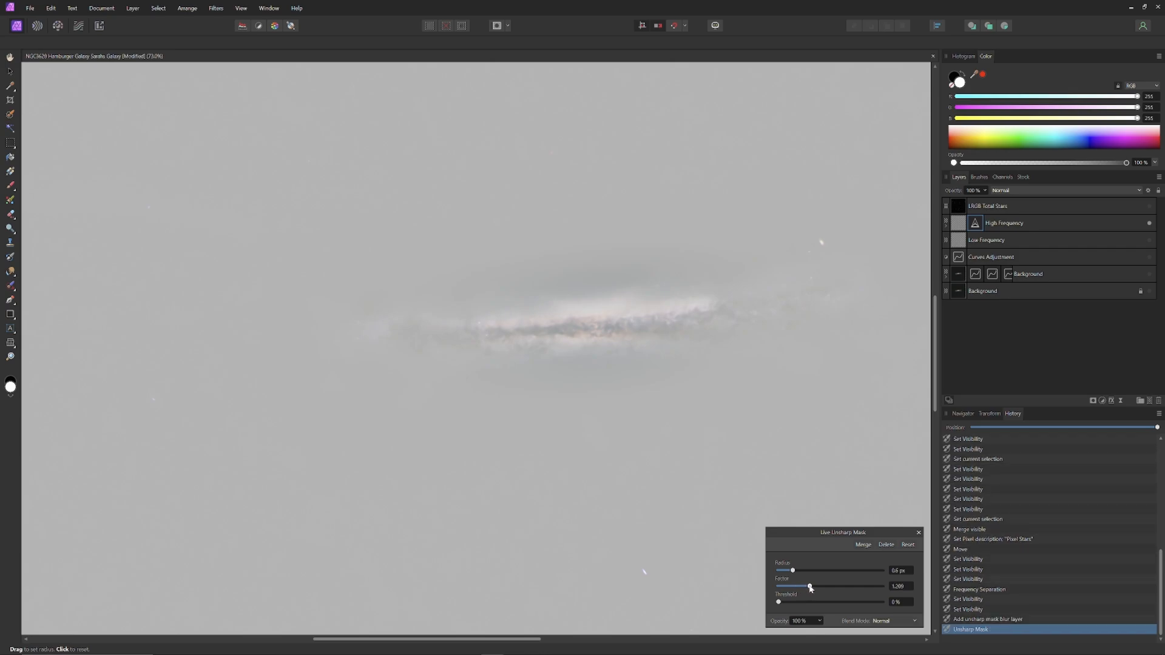
pyautogui.moveTo(809, 586); pyautogui.dragTo(811, 586)
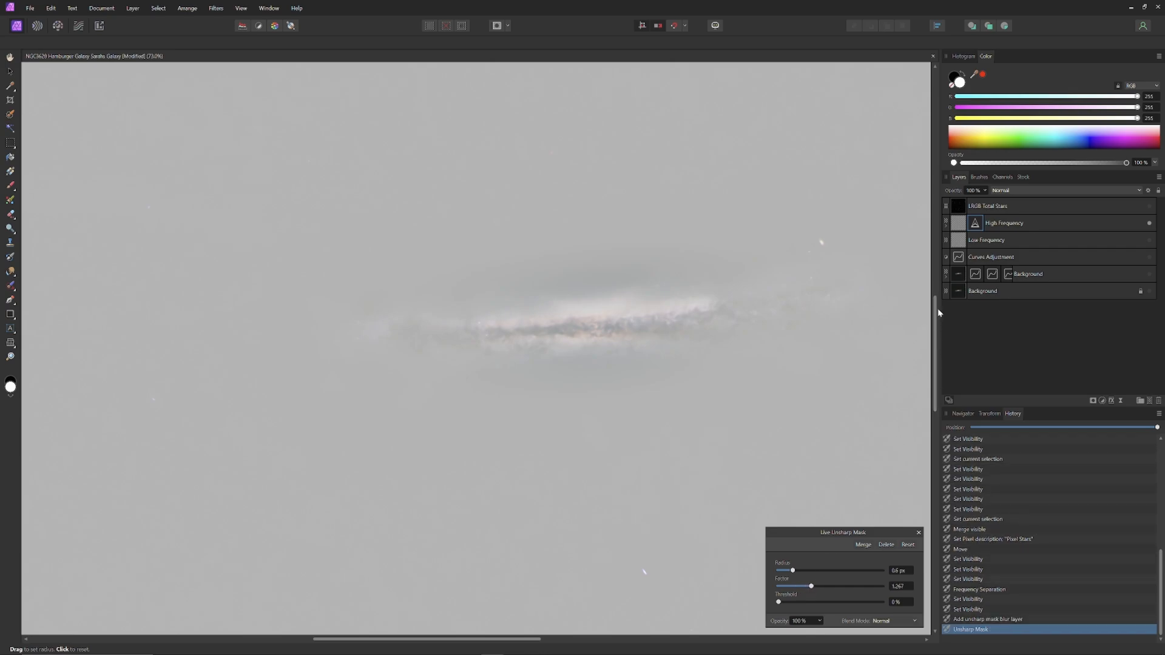
pyautogui.moveTo(919, 268)
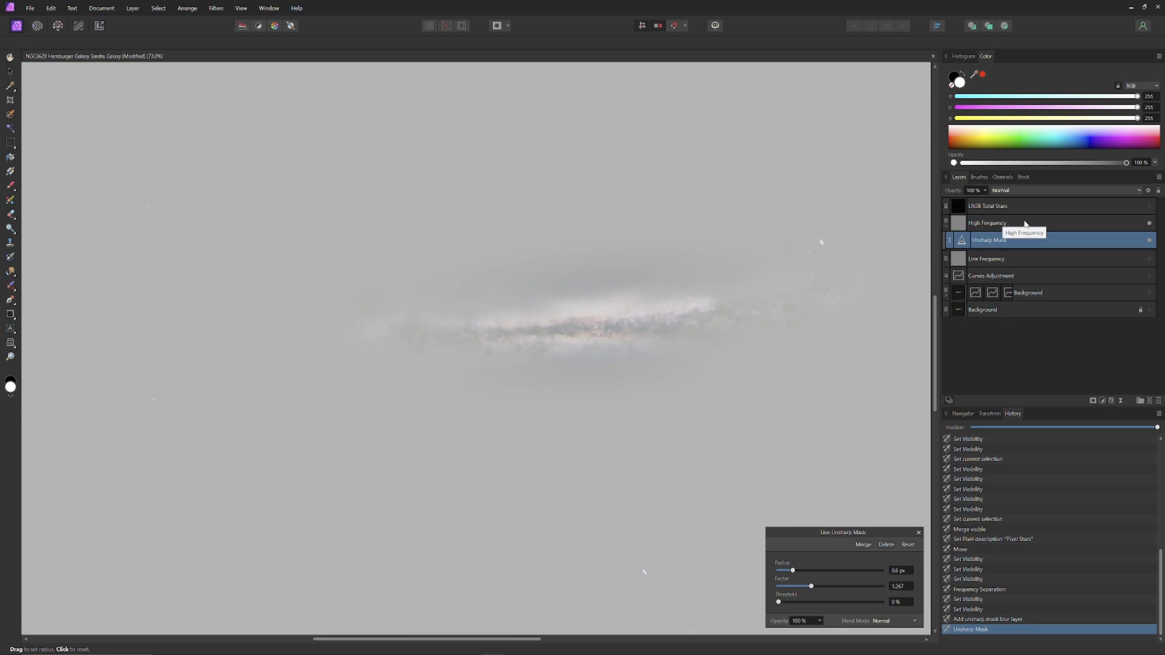
pyautogui.moveTo(1151, 259)
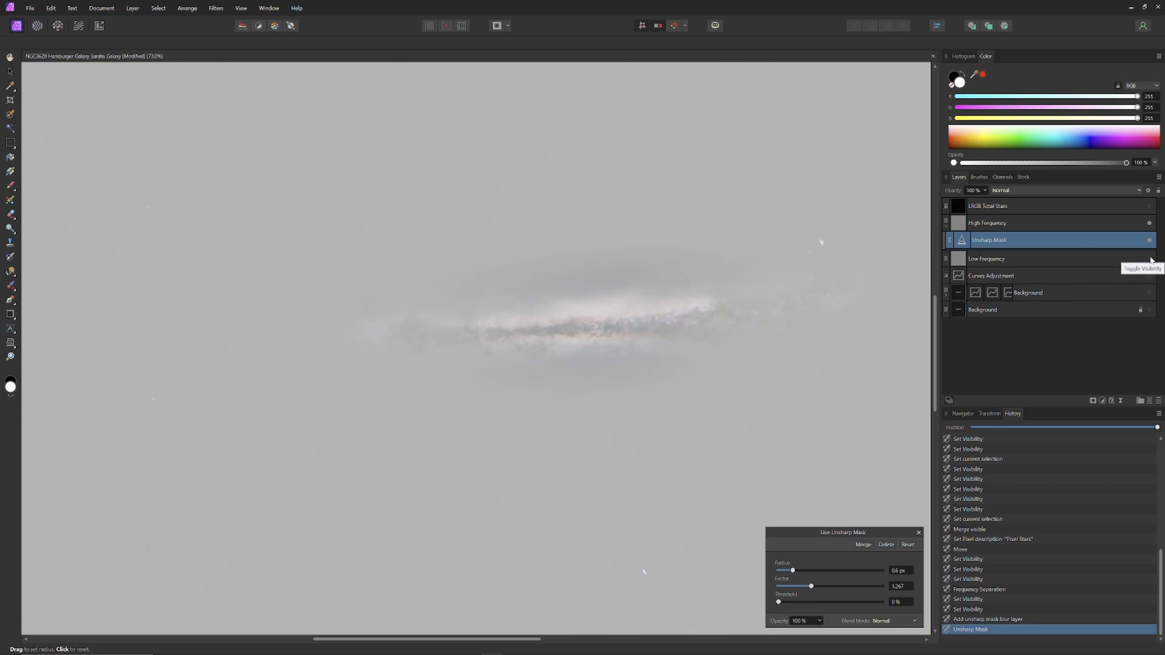
# Step: Make the Low Frequency layer visible to see the full sharpened galaxy
pyautogui.click(1150, 241)
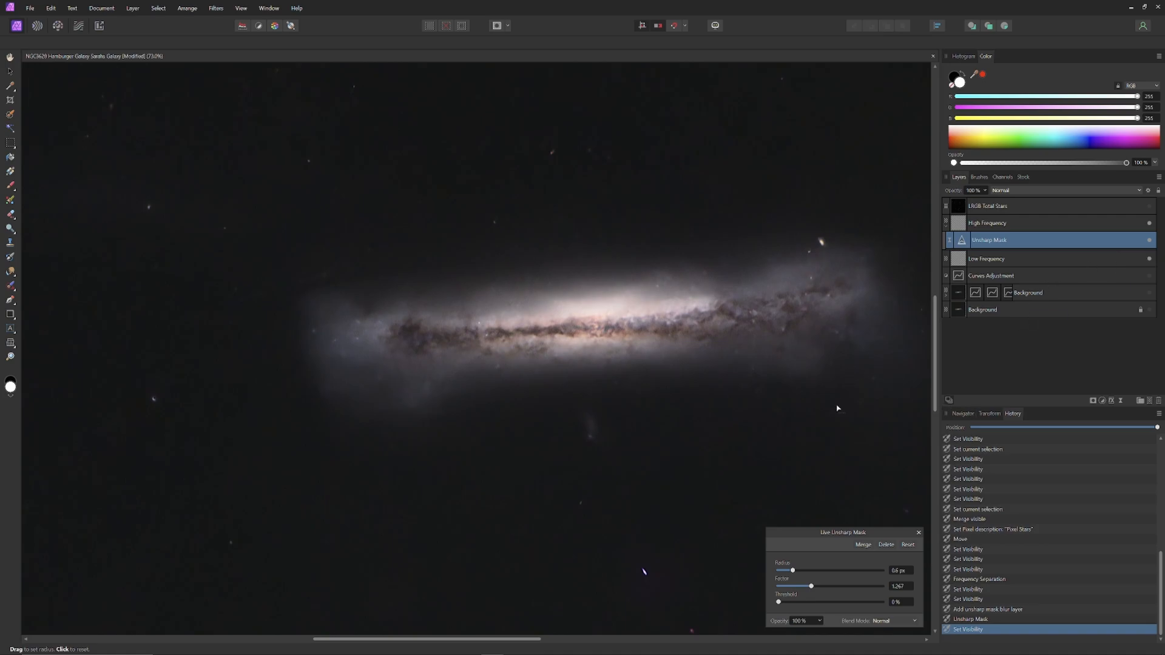
pyautogui.moveTo(552, 334)
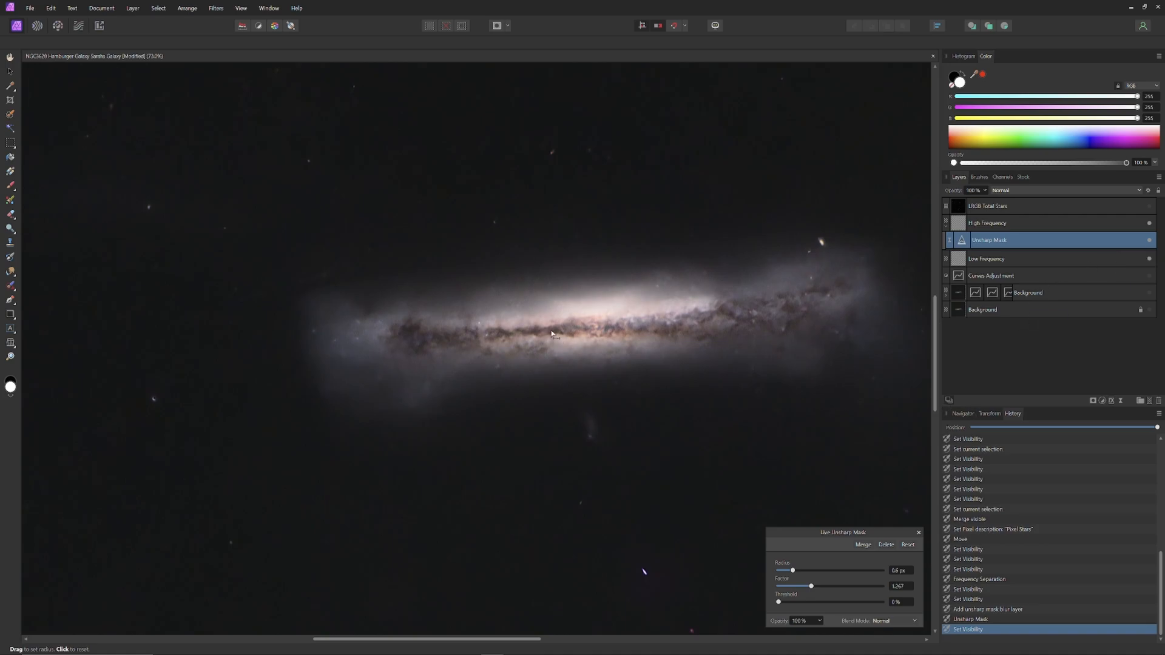
pyautogui.moveTo(619, 332)
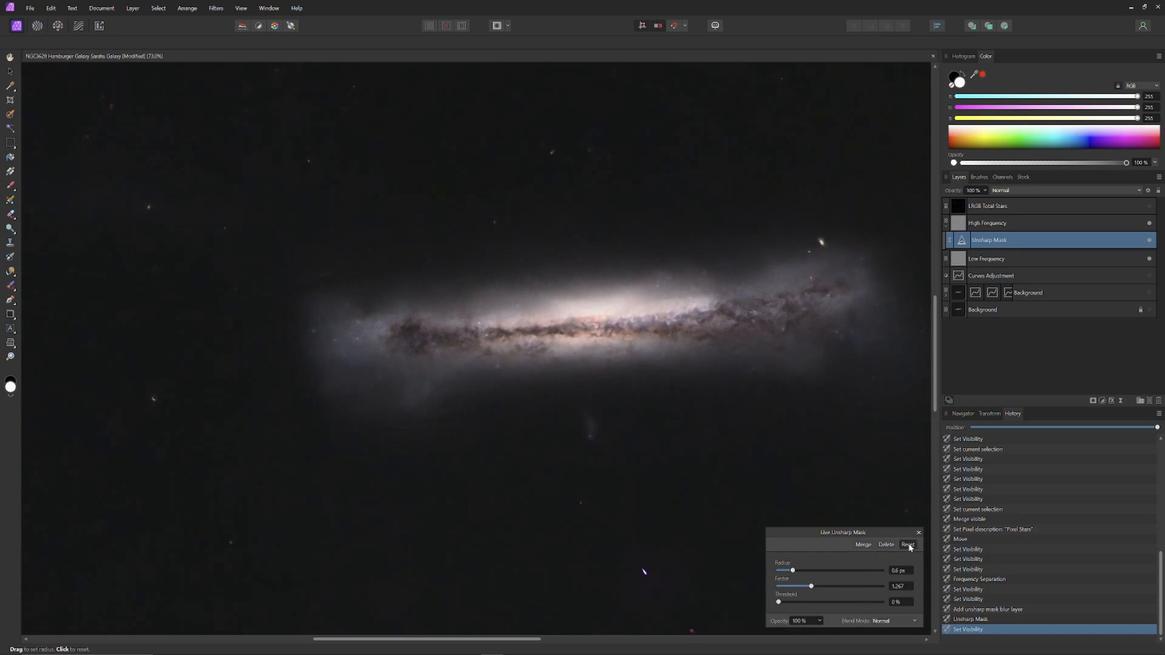
# Step: Reset the Unsharp Mask, try radii up to 22.9 px, then set 2 px radius and 0.653 factor
pyautogui.click(907, 545)
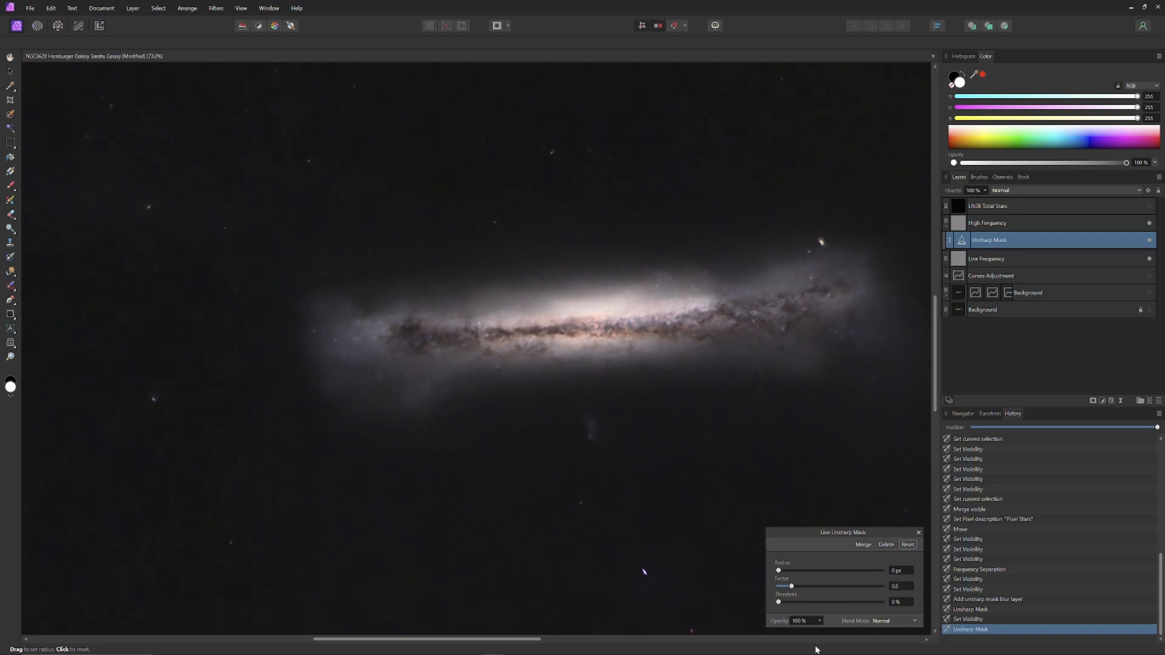
pyautogui.moveTo(779, 571); pyautogui.dragTo(788, 571)
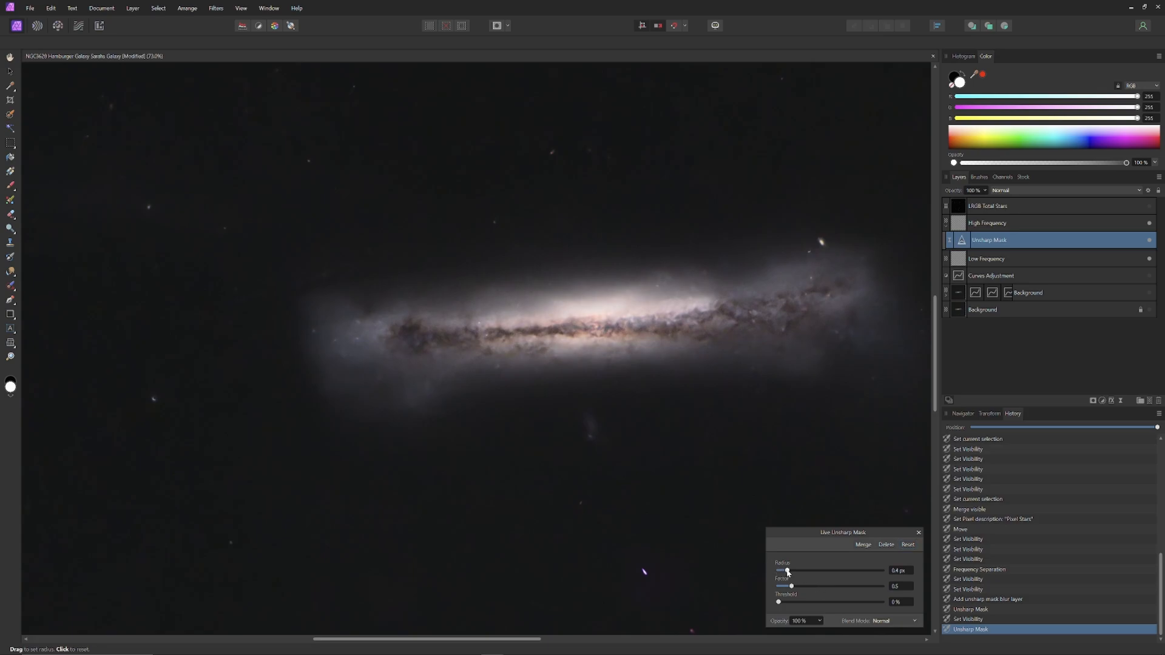
pyautogui.moveTo(787, 570); pyautogui.dragTo(806, 570)
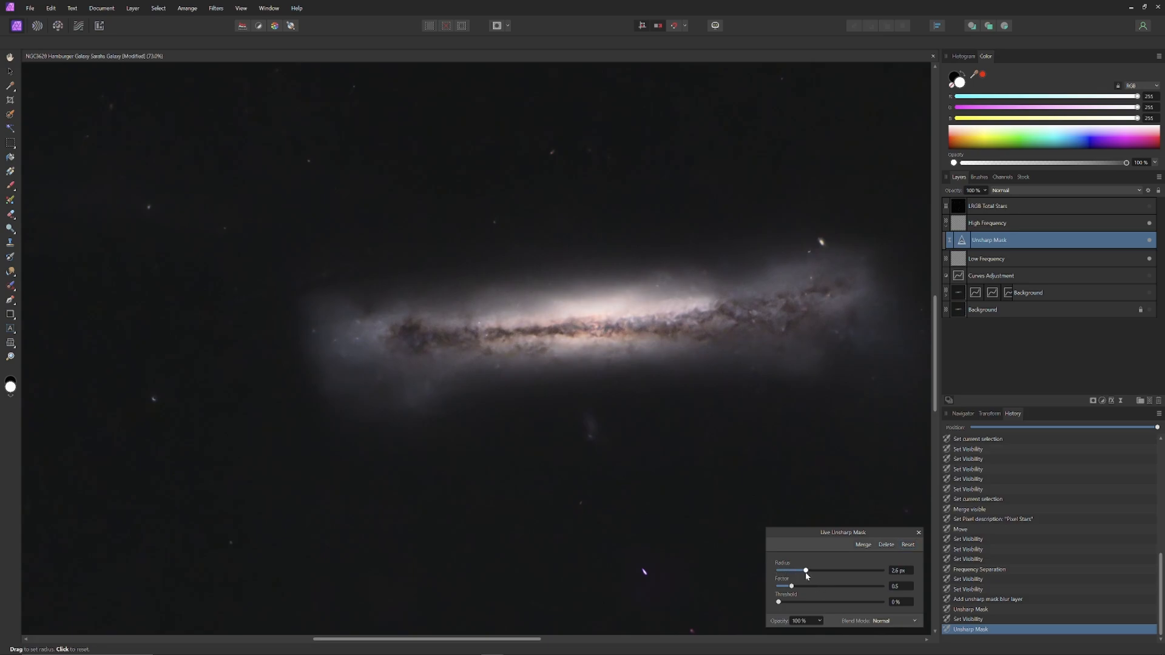
pyautogui.moveTo(806, 571); pyautogui.dragTo(818, 570)
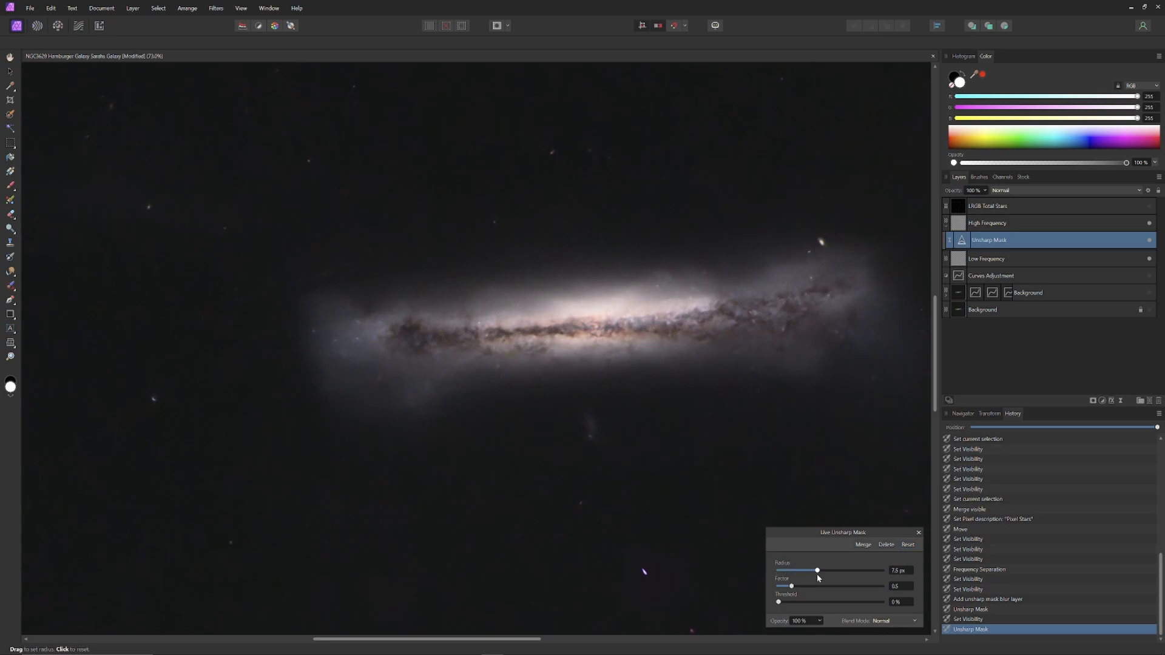
pyautogui.moveTo(817, 571); pyautogui.dragTo(827, 571)
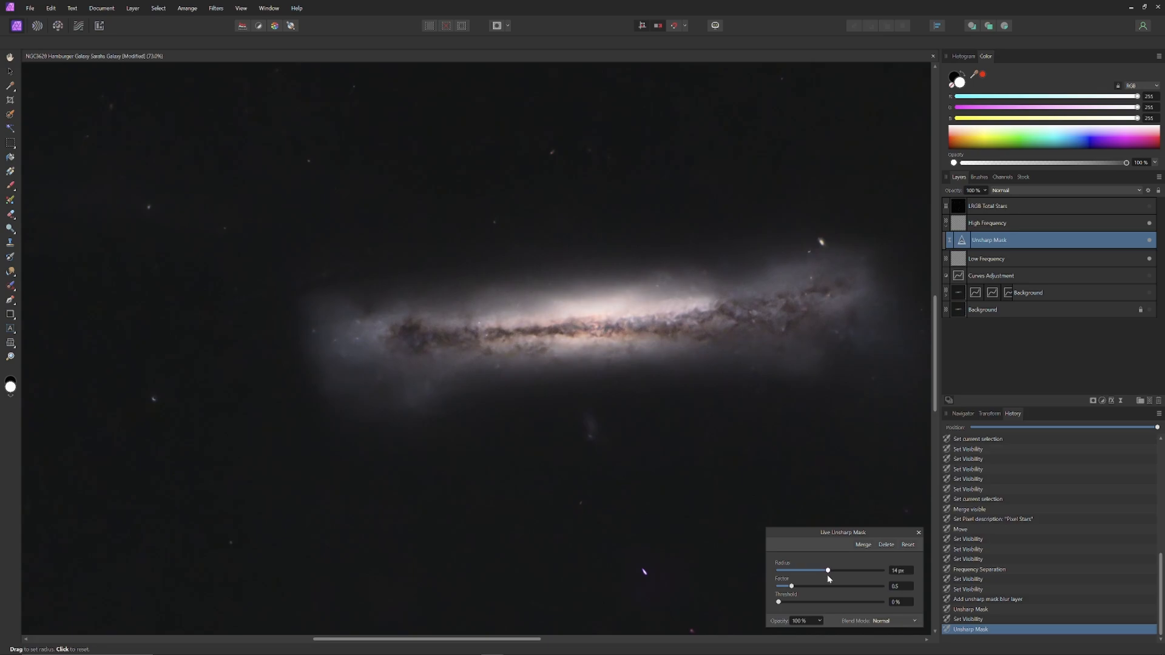
pyautogui.moveTo(827, 571); pyautogui.dragTo(838, 571)
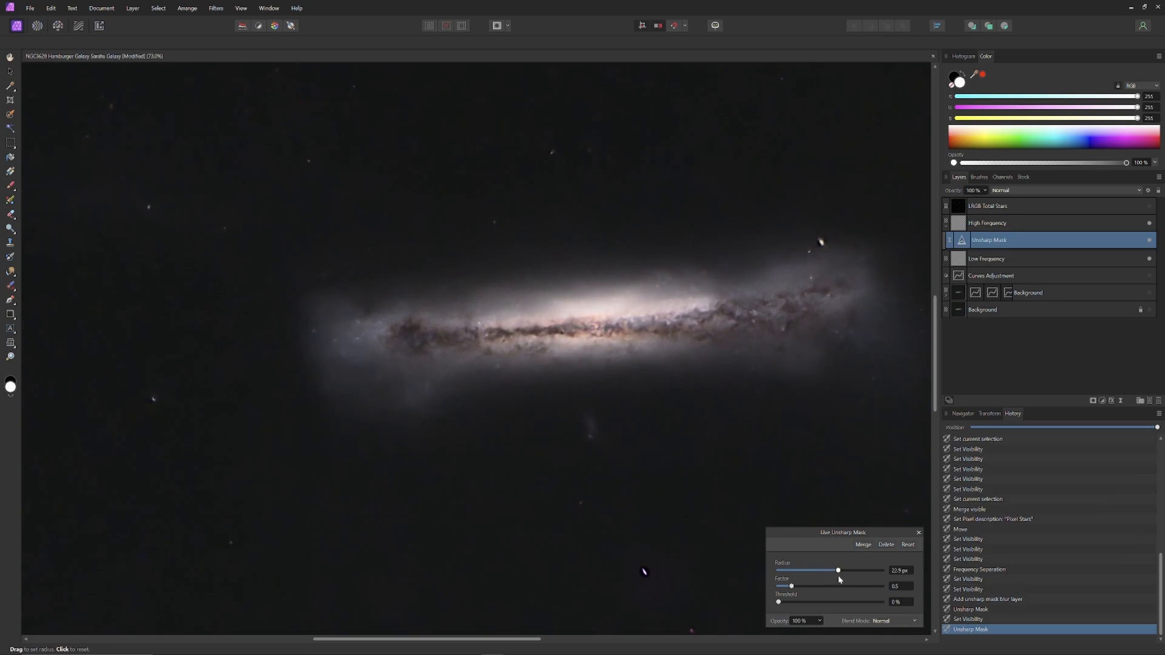
pyautogui.moveTo(838, 570); pyautogui.dragTo(822, 570)
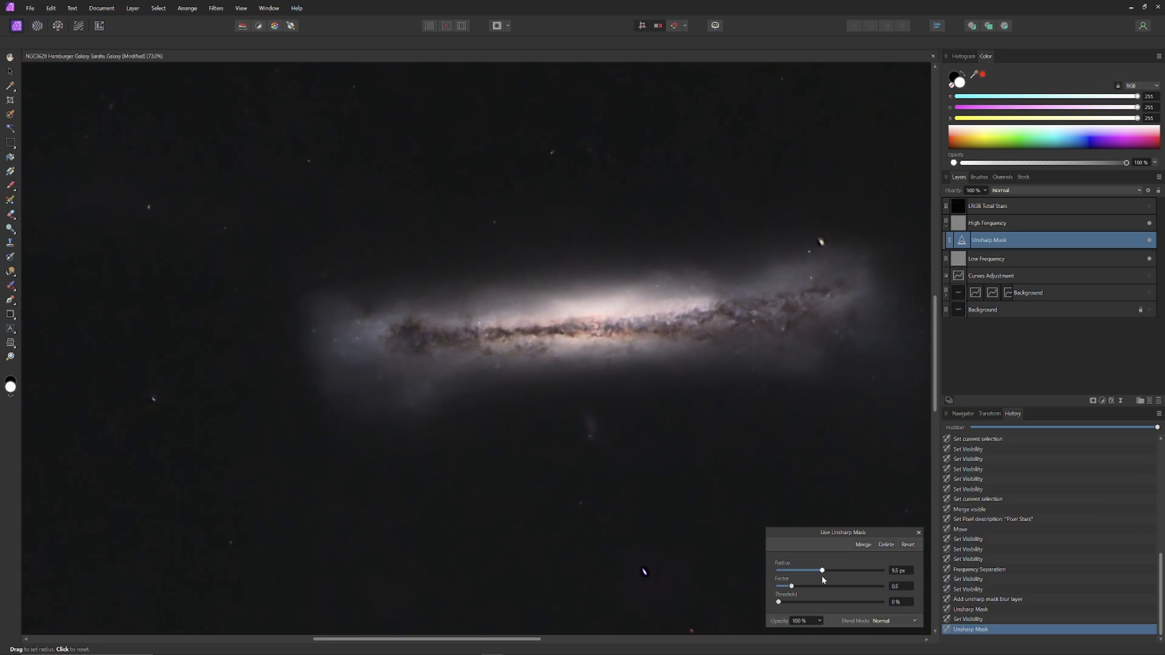
pyautogui.moveTo(822, 570); pyautogui.dragTo(804, 570)
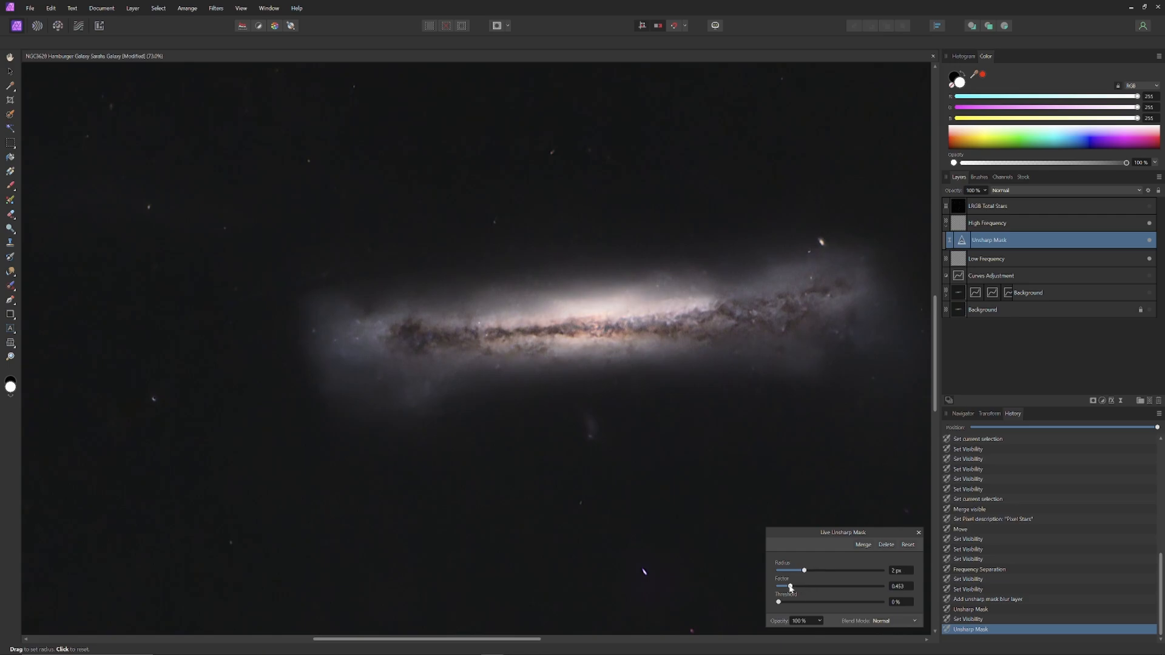
pyautogui.moveTo(791, 587); pyautogui.dragTo(801, 586)
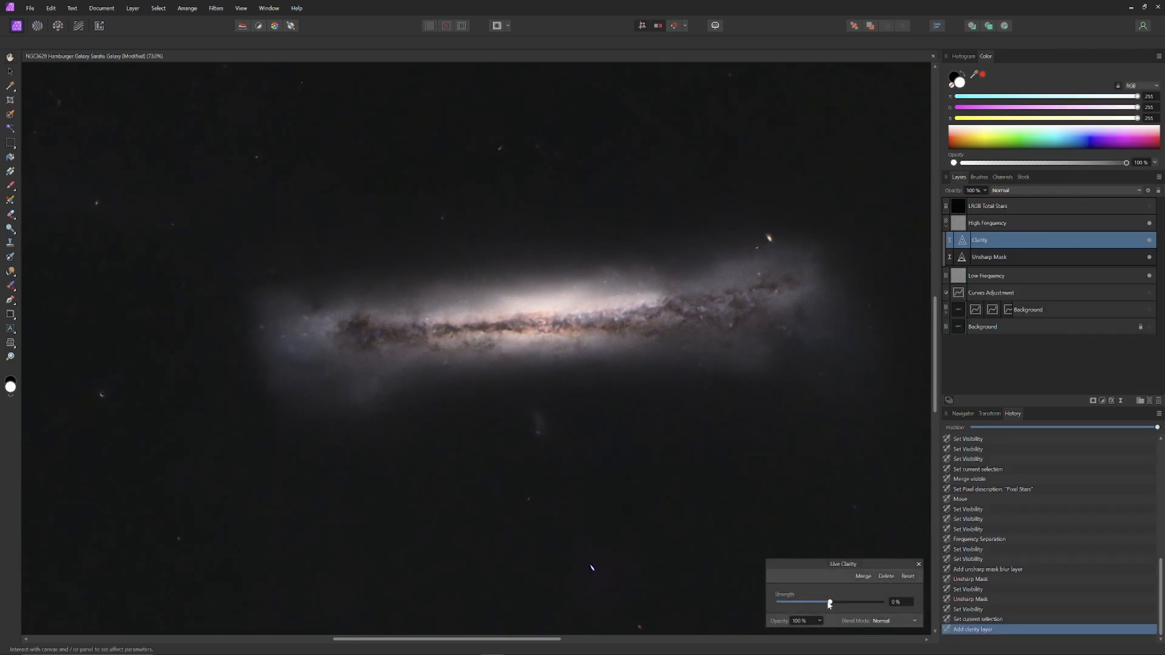
# Step: Try Clarity strengths from negative up to 10%, reset, then settle at about 3%
pyautogui.moveTo(830, 603); pyautogui.dragTo(834, 603)
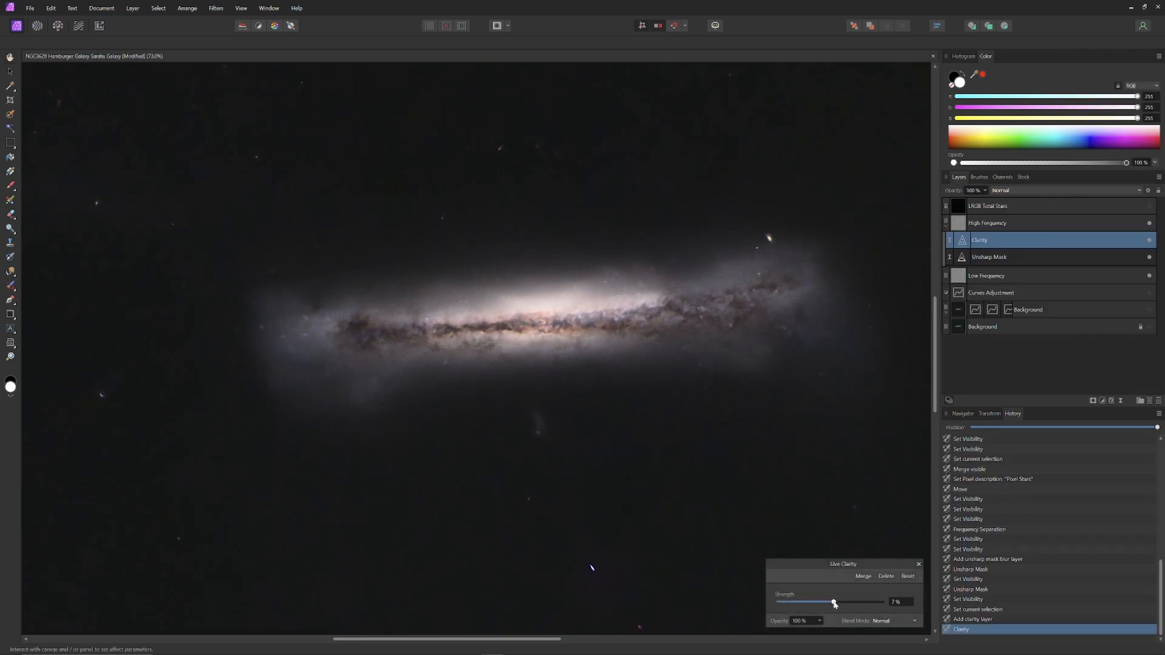
pyautogui.moveTo(832, 603); pyautogui.dragTo(834, 603)
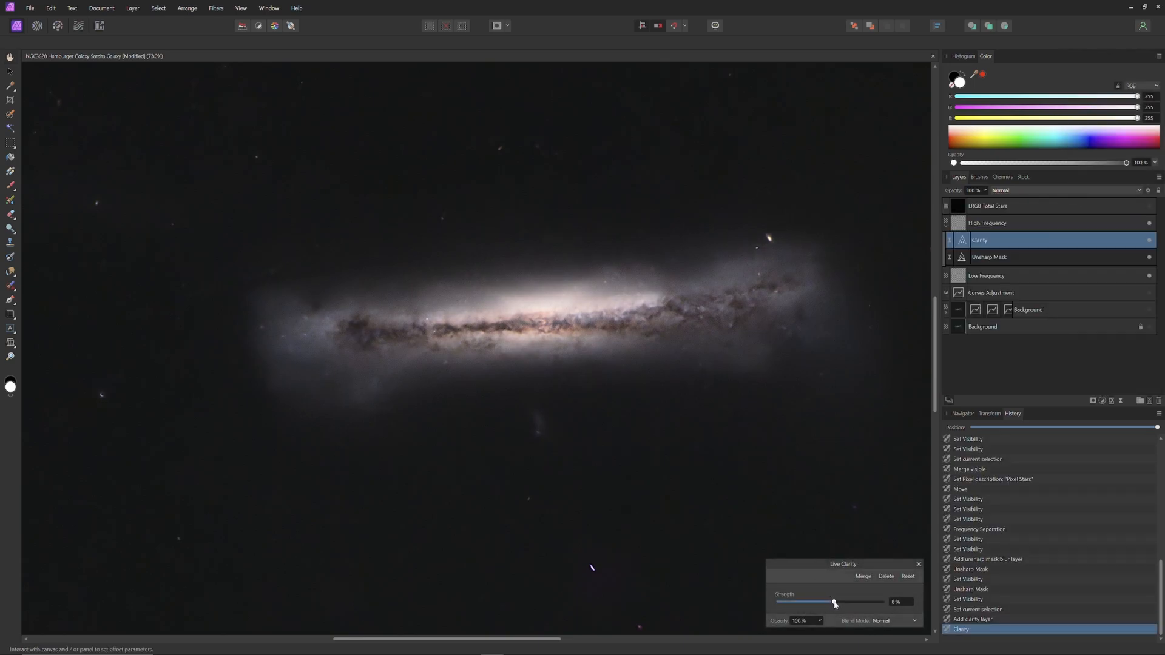
pyautogui.moveTo(832, 602); pyautogui.dragTo(835, 602)
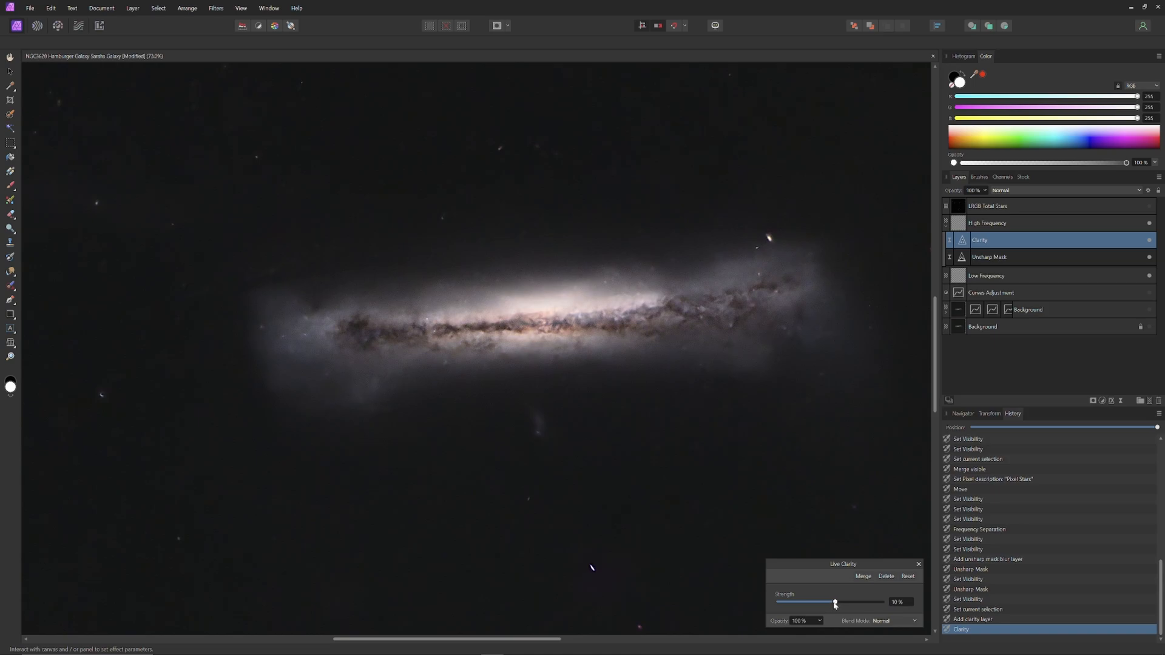
pyautogui.moveTo(837, 602); pyautogui.dragTo(834, 603)
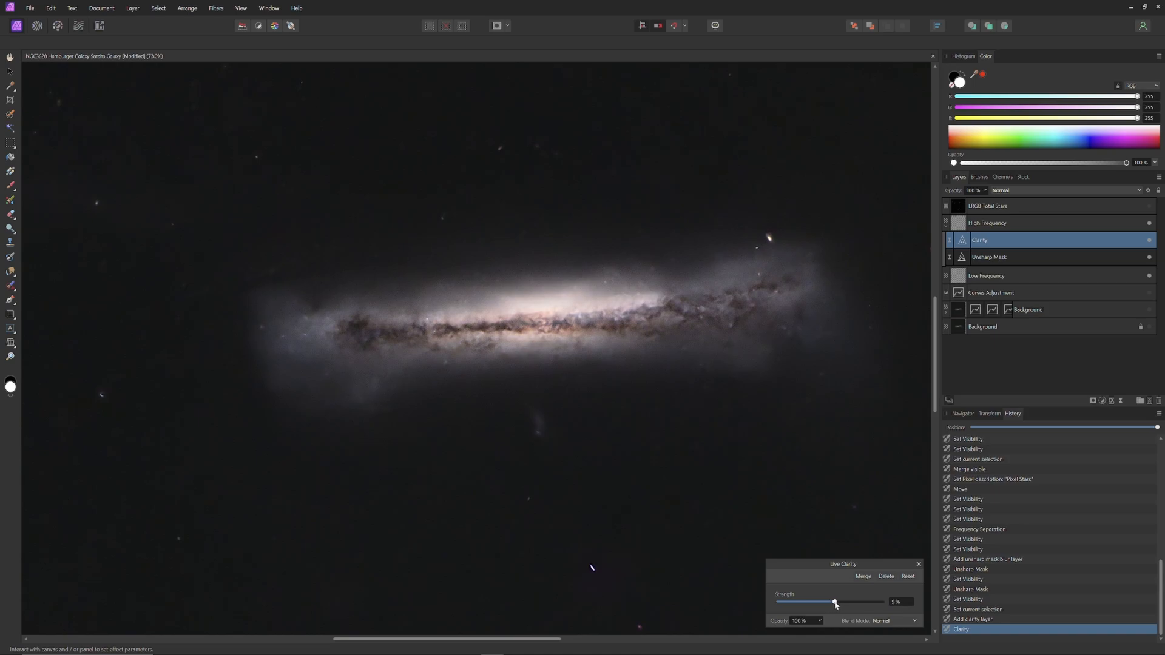
pyautogui.moveTo(835, 602); pyautogui.dragTo(825, 603)
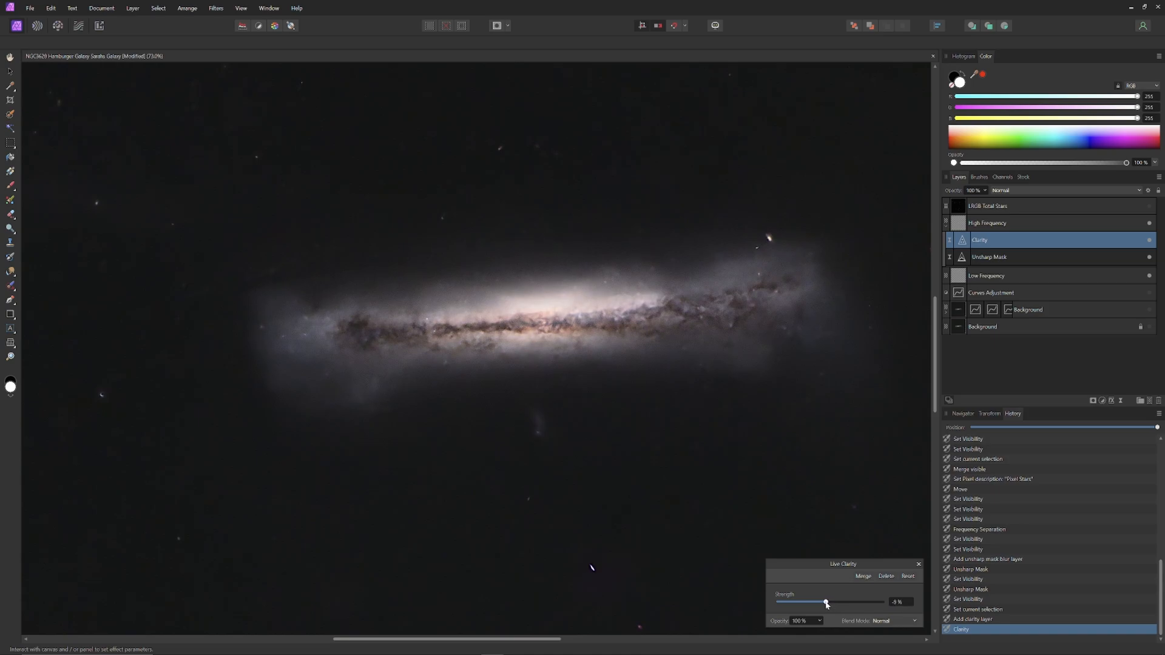
pyautogui.moveTo(825, 603); pyautogui.dragTo(830, 602)
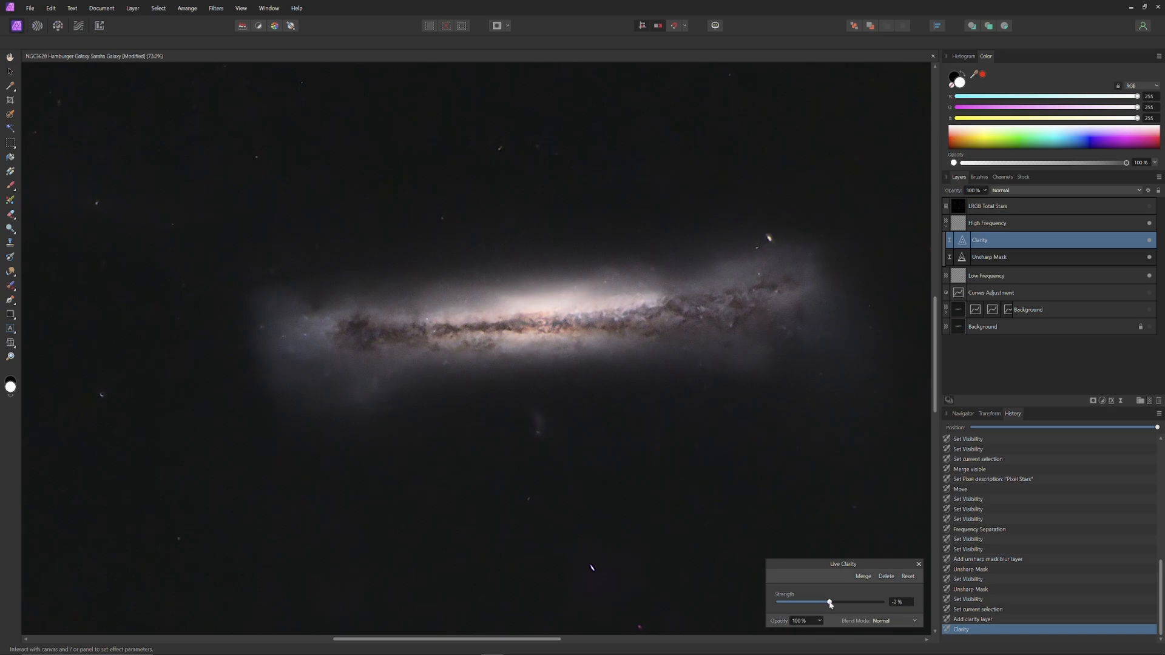
pyautogui.click(908, 576)
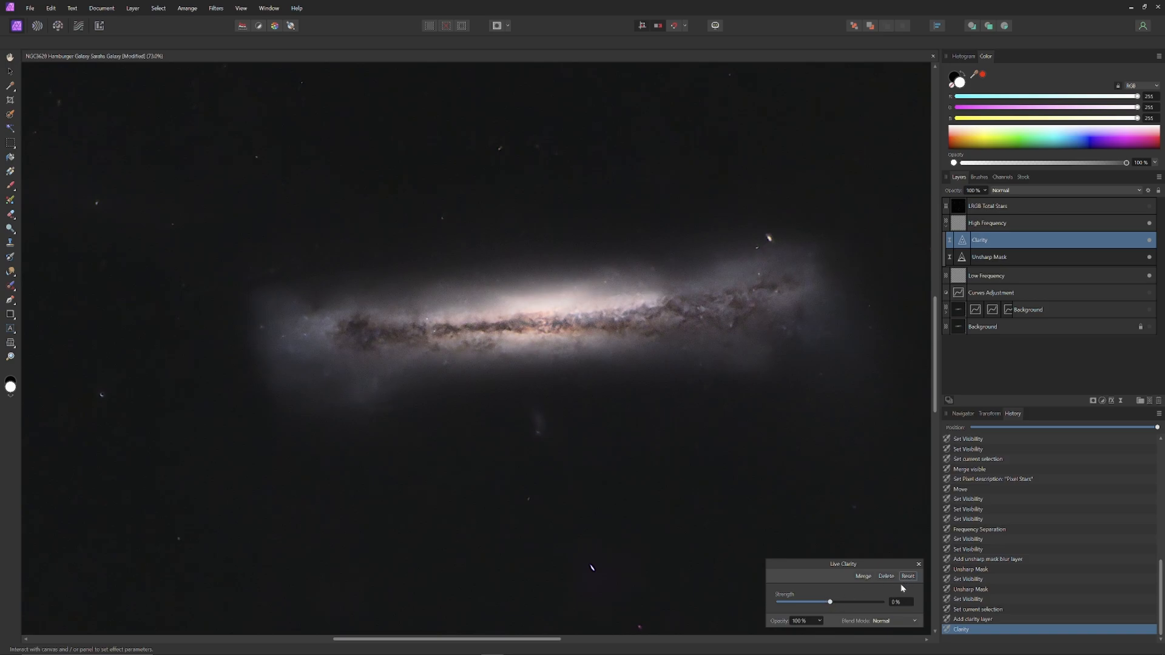
pyautogui.moveTo(830, 602); pyautogui.dragTo(832, 602)
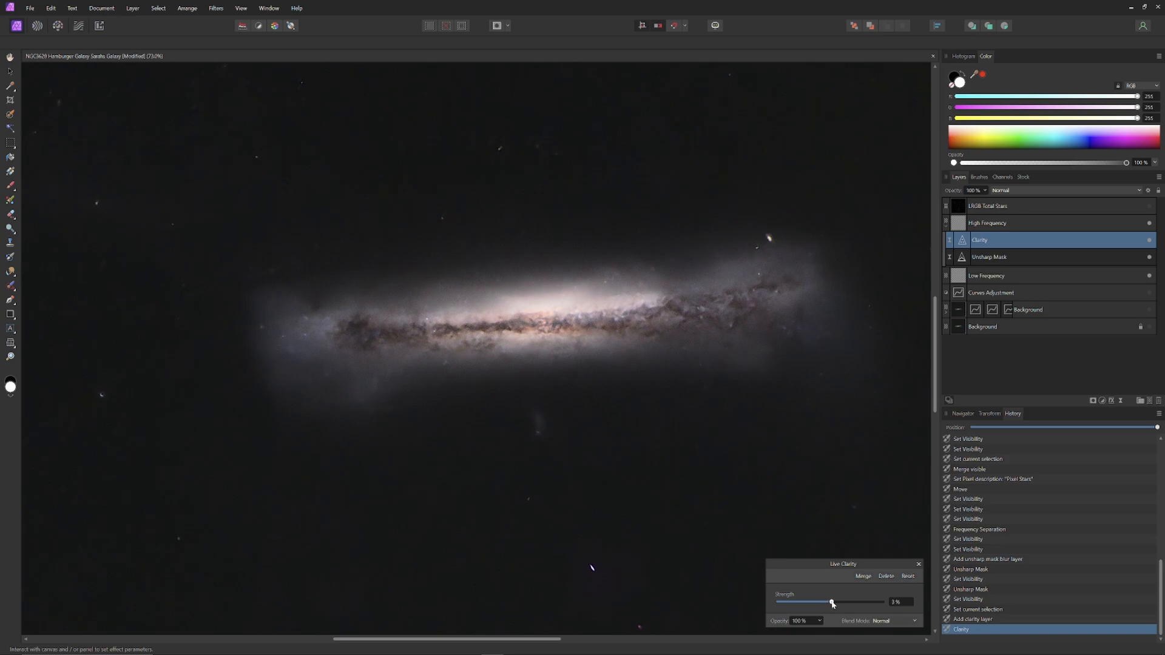
pyautogui.moveTo(831, 602); pyautogui.dragTo(835, 603)
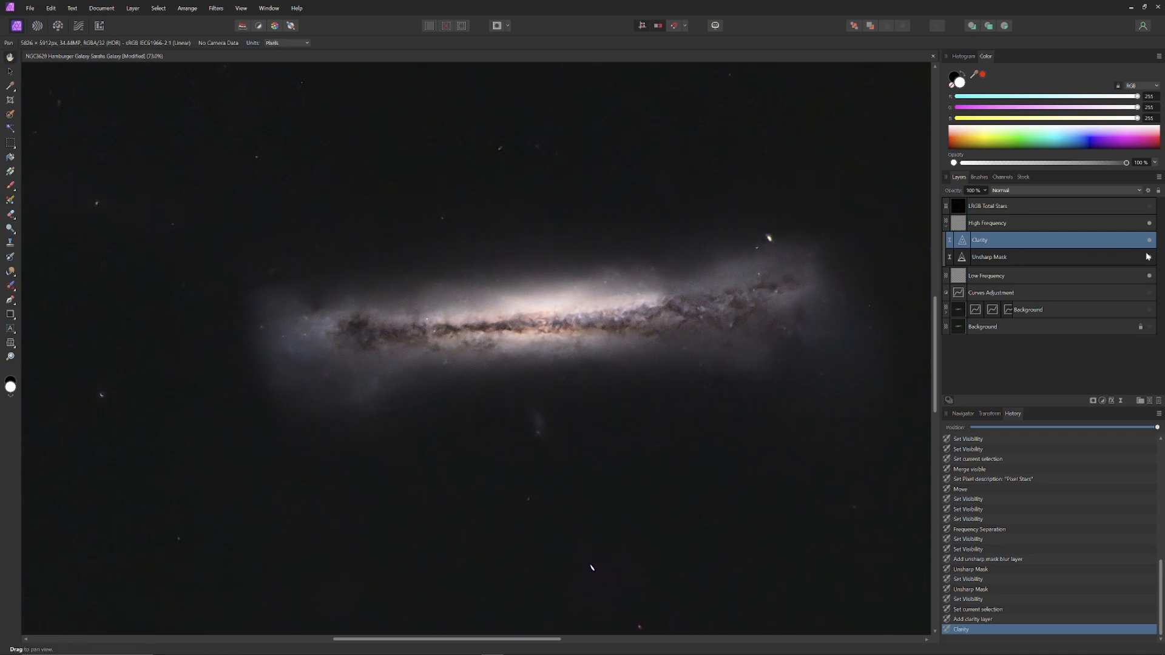
# Step: Toggle a sharpening layer to compare, then set black as the mask painting colour
pyautogui.click(1149, 256)
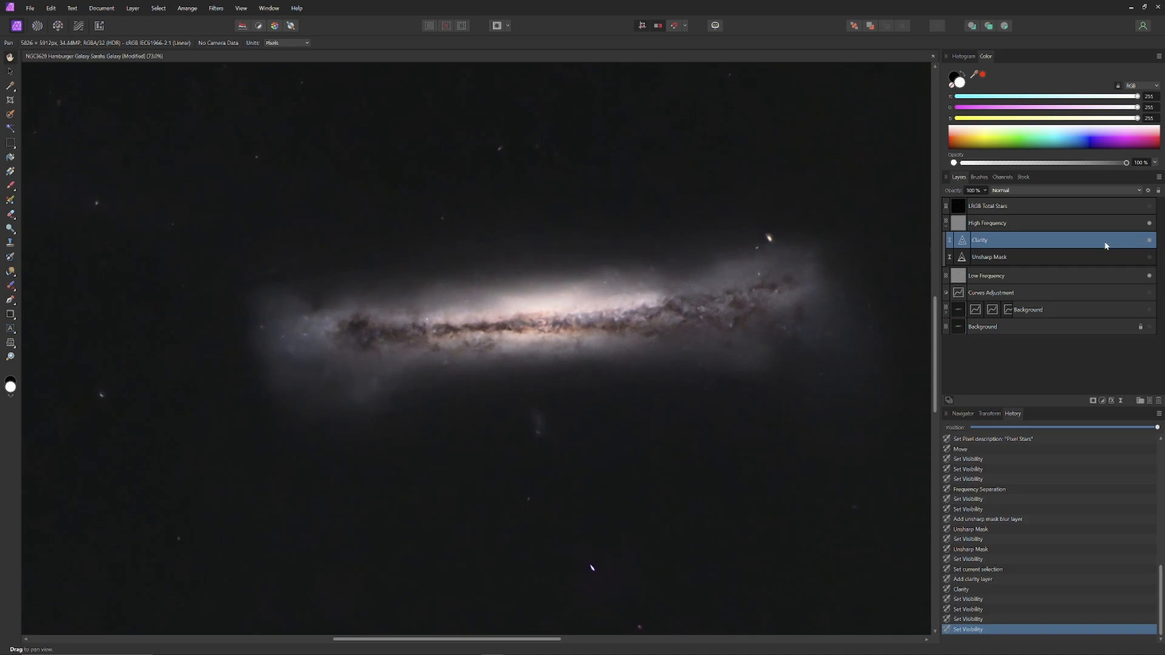
pyautogui.moveTo(17, 215)
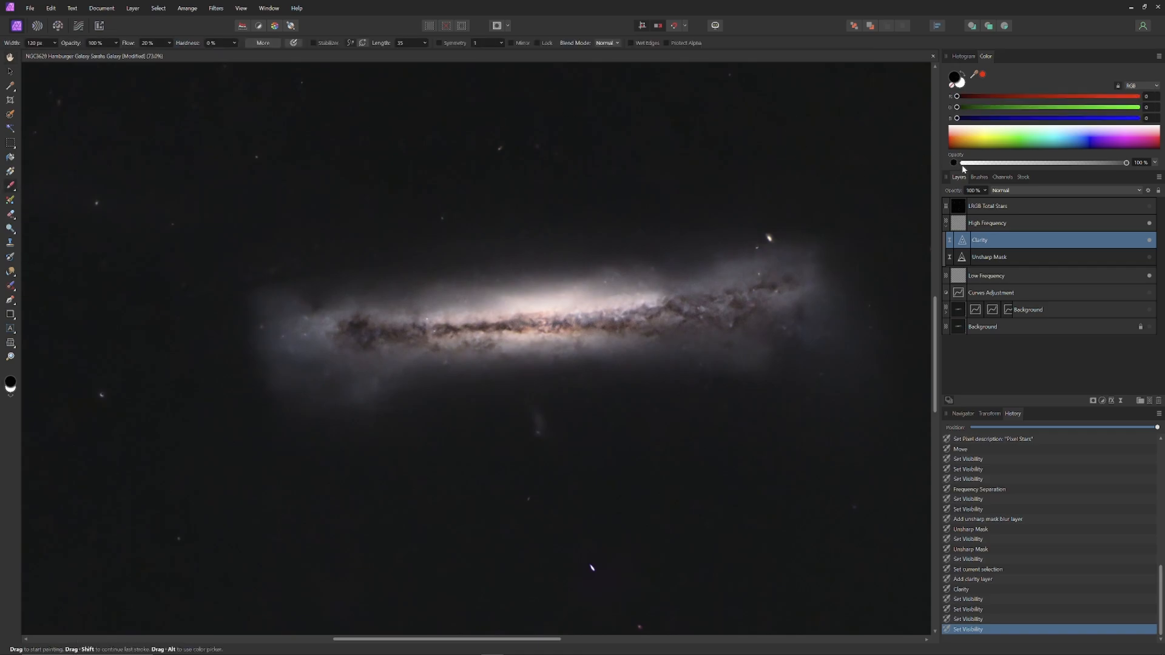
pyautogui.click(979, 177)
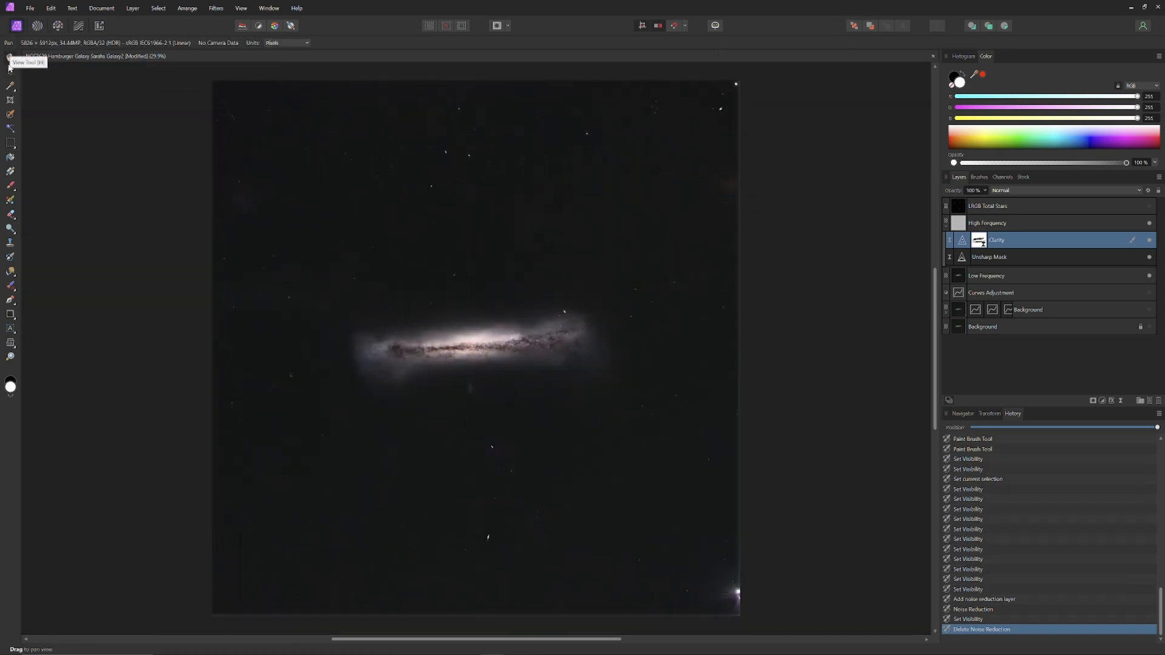
# Step: Export the image as TIFF with no compression and RGB 32-bit pixel format
pyautogui.click(29, 8)
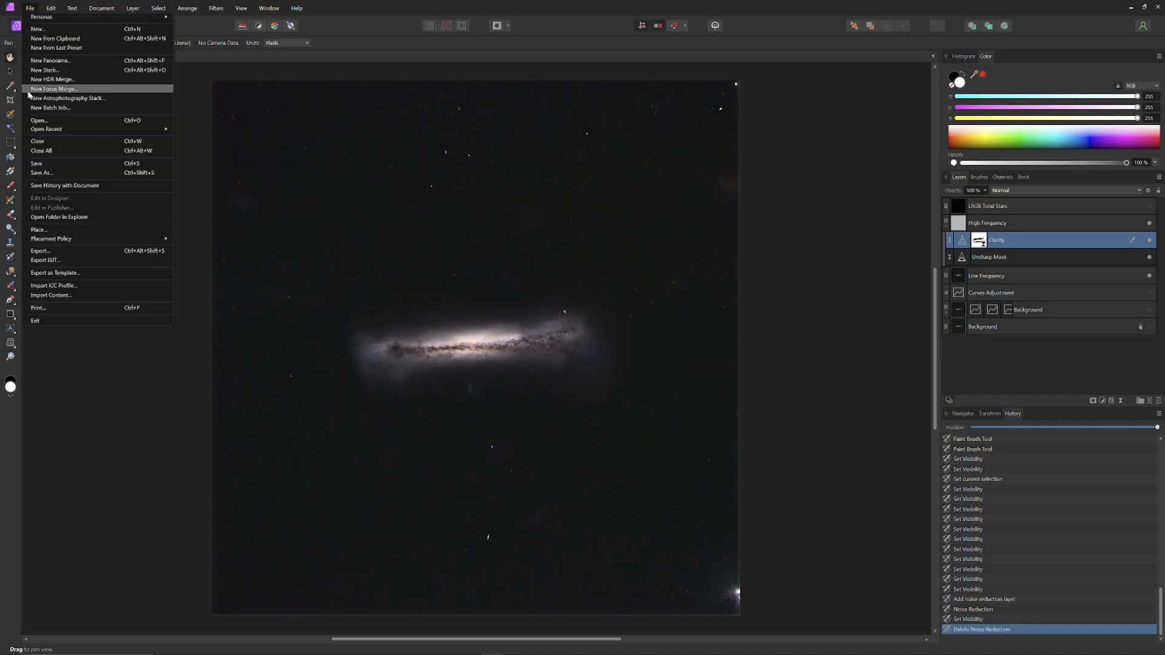
pyautogui.click(40, 251)
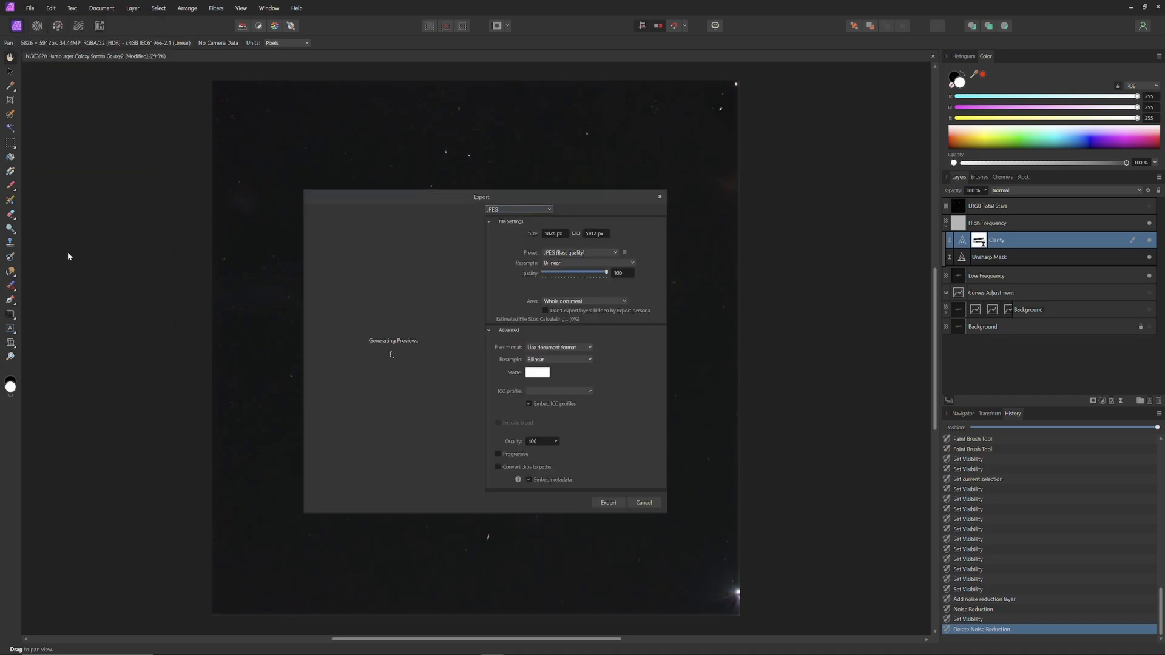
pyautogui.moveTo(493, 254)
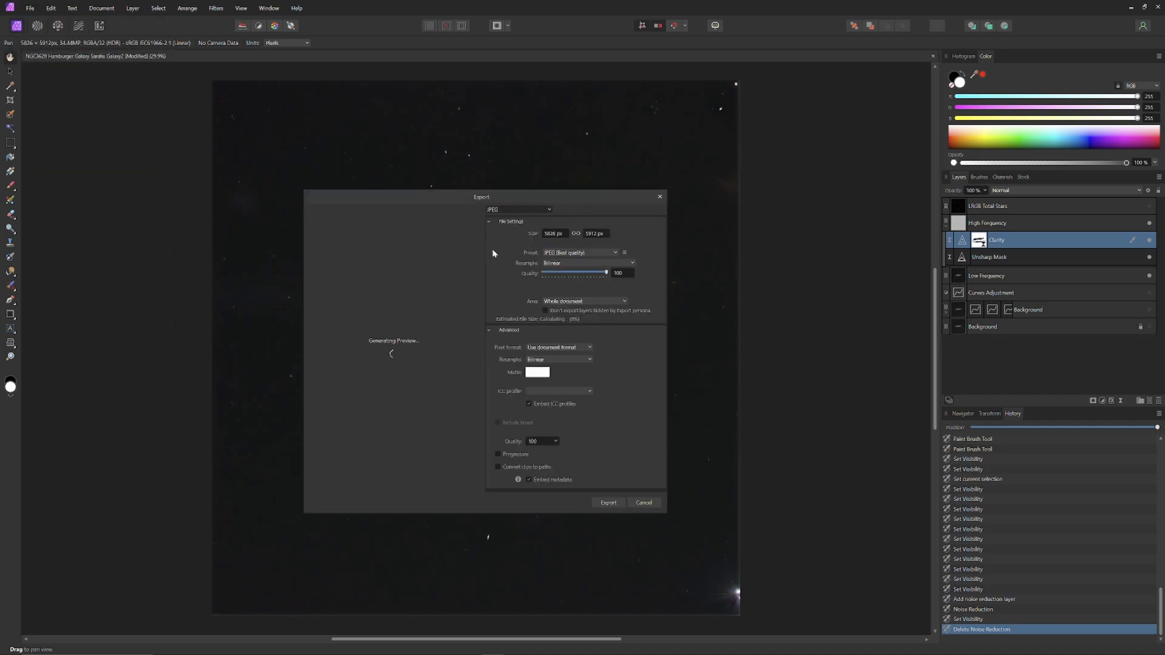
pyautogui.click(519, 210)
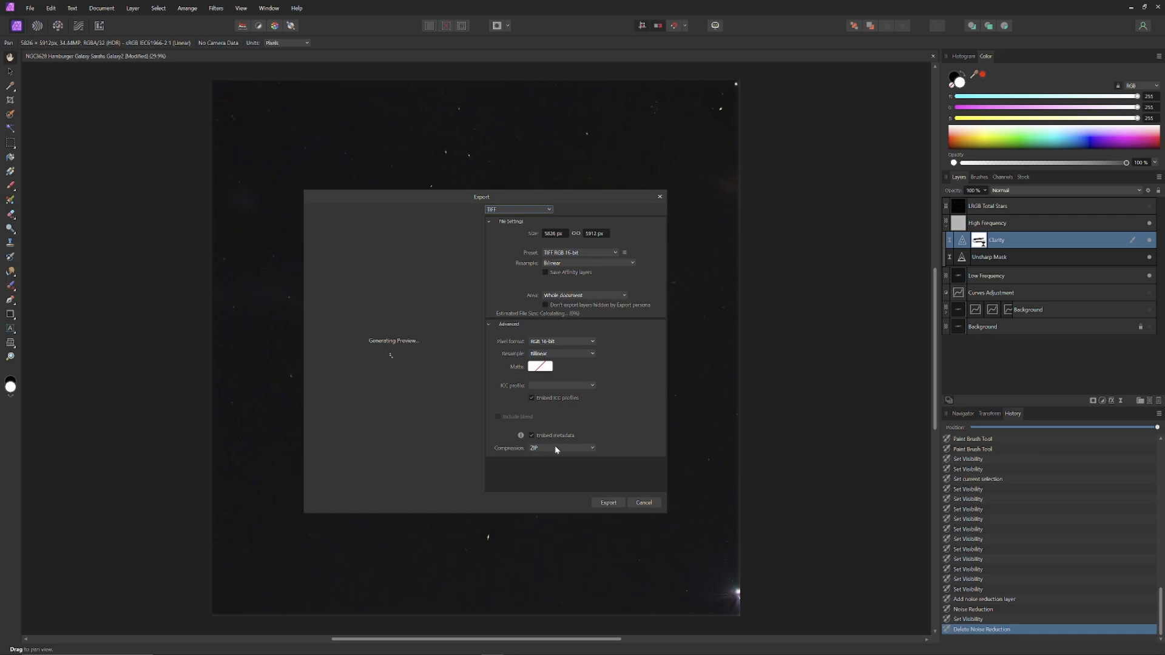
pyautogui.click(561, 447)
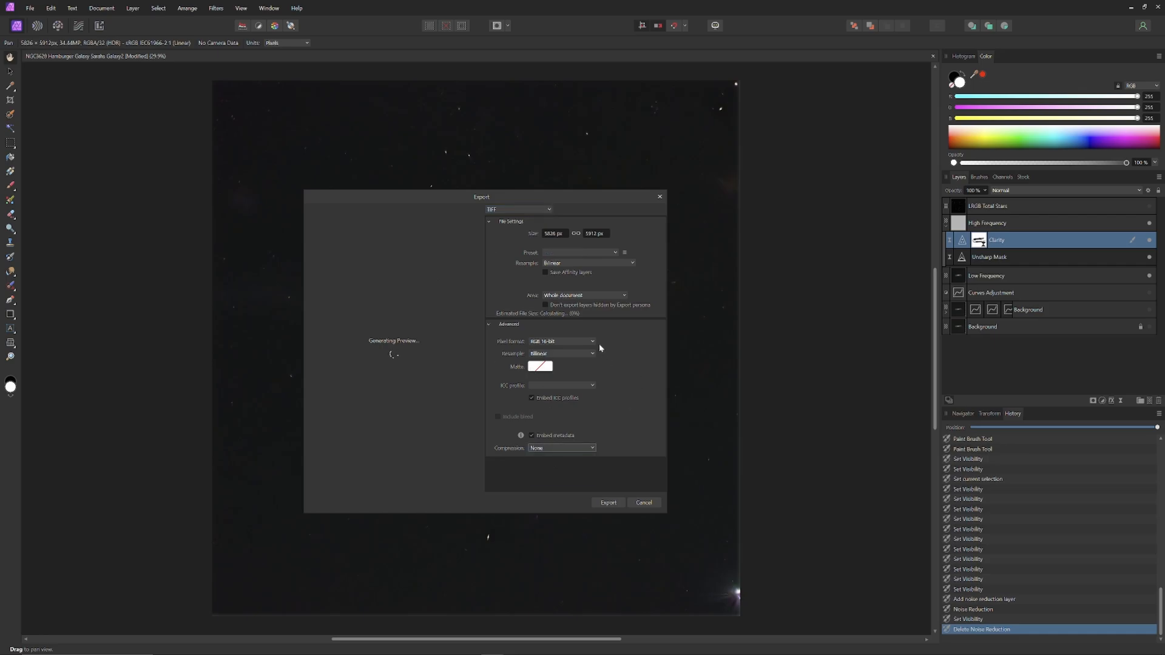
pyautogui.click(561, 341)
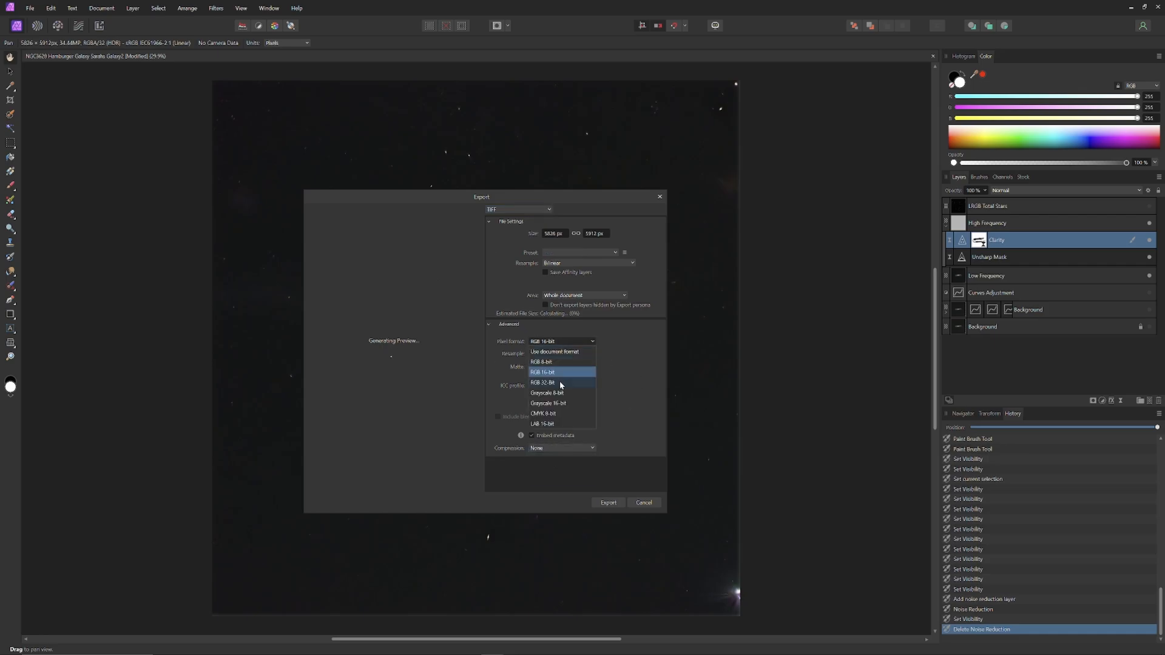
pyautogui.click(543, 382)
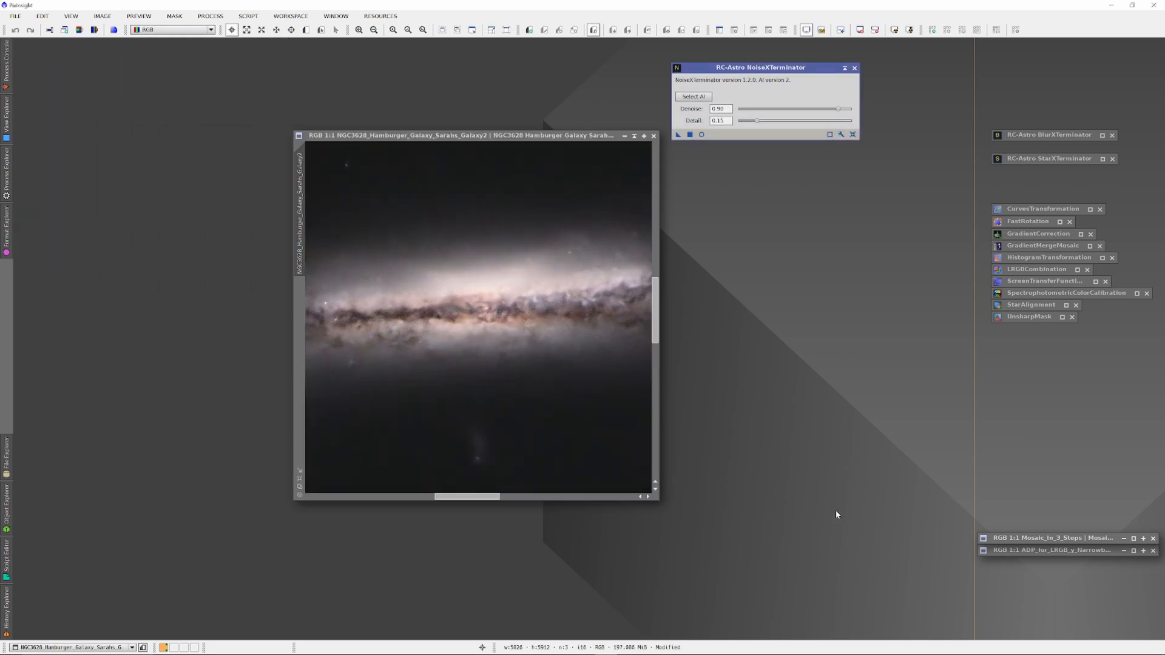
pyautogui.moveTo(835, 511)
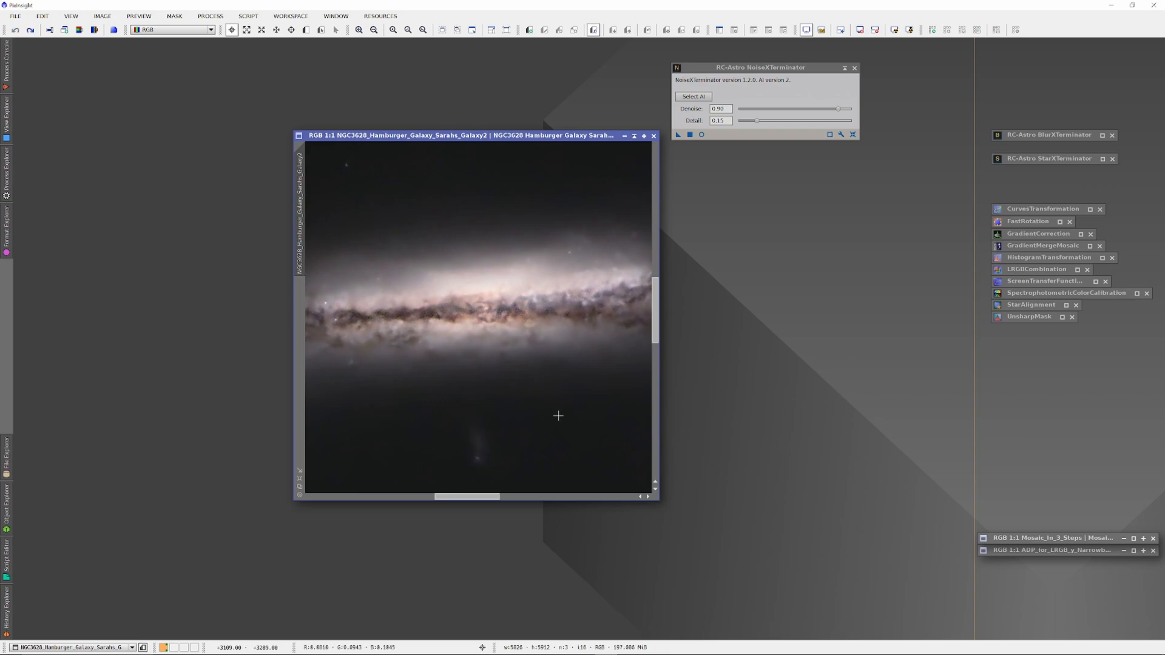
pyautogui.moveTo(602, 198)
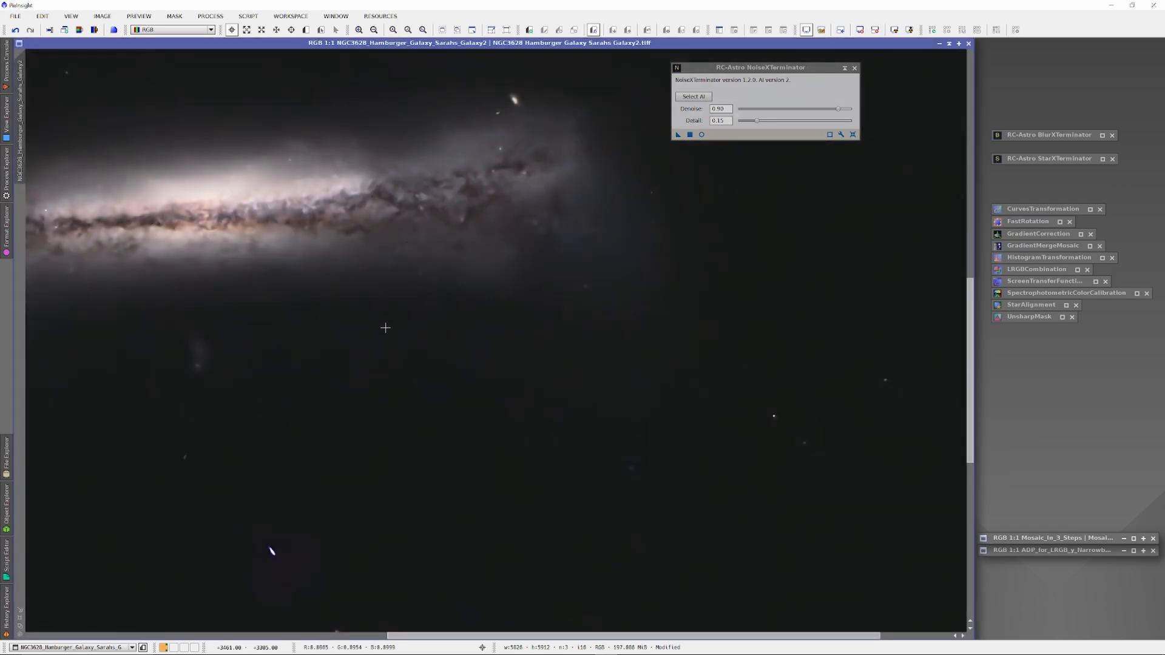
pyautogui.click(379, 30)
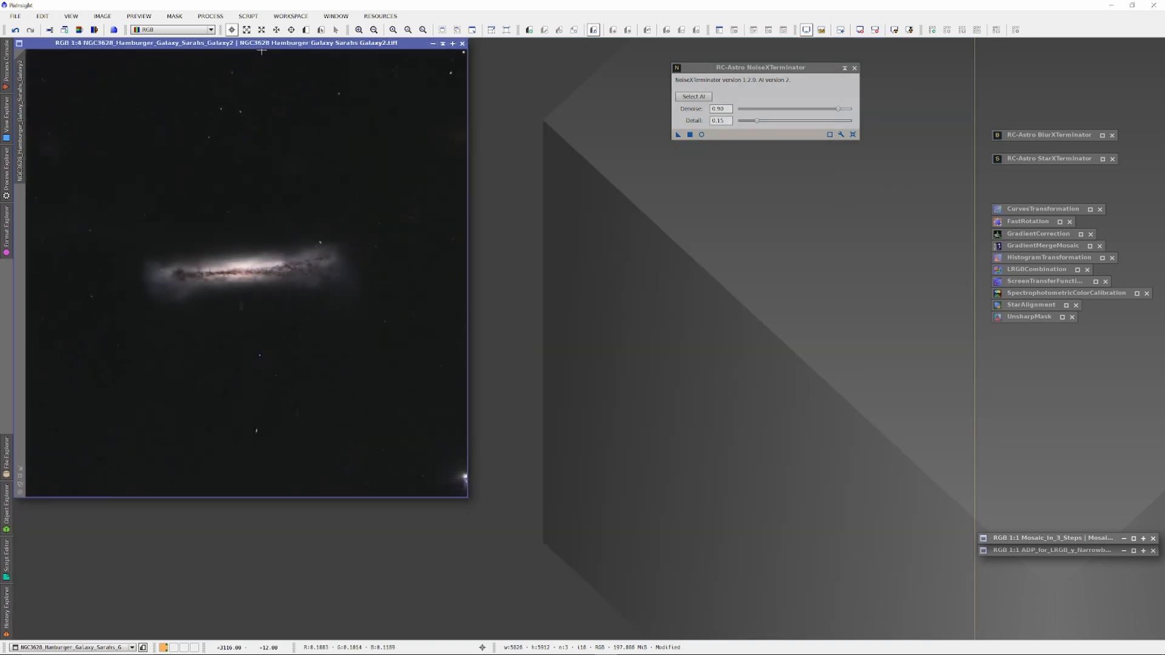
pyautogui.moveTo(238, 42); pyautogui.dragTo(427, 89)
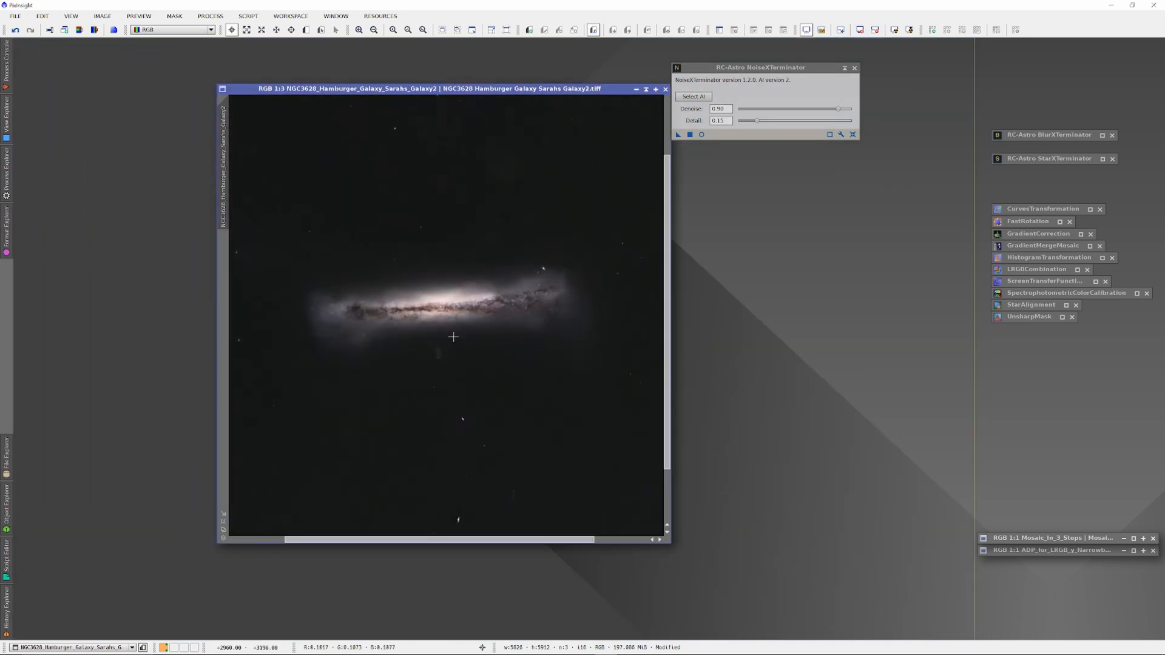
pyautogui.rightClick(453, 337)
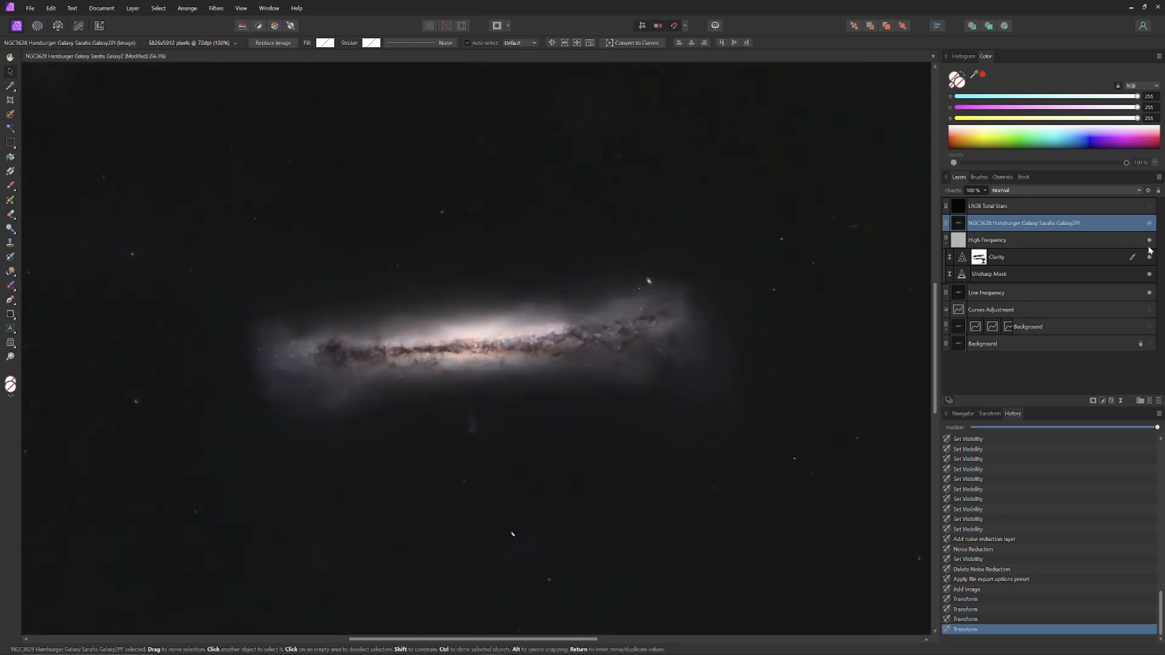
# Step: Turn on the sRGB Total Stars layer so stars show over the Galaxy2PI layer
pyautogui.click(1149, 223)
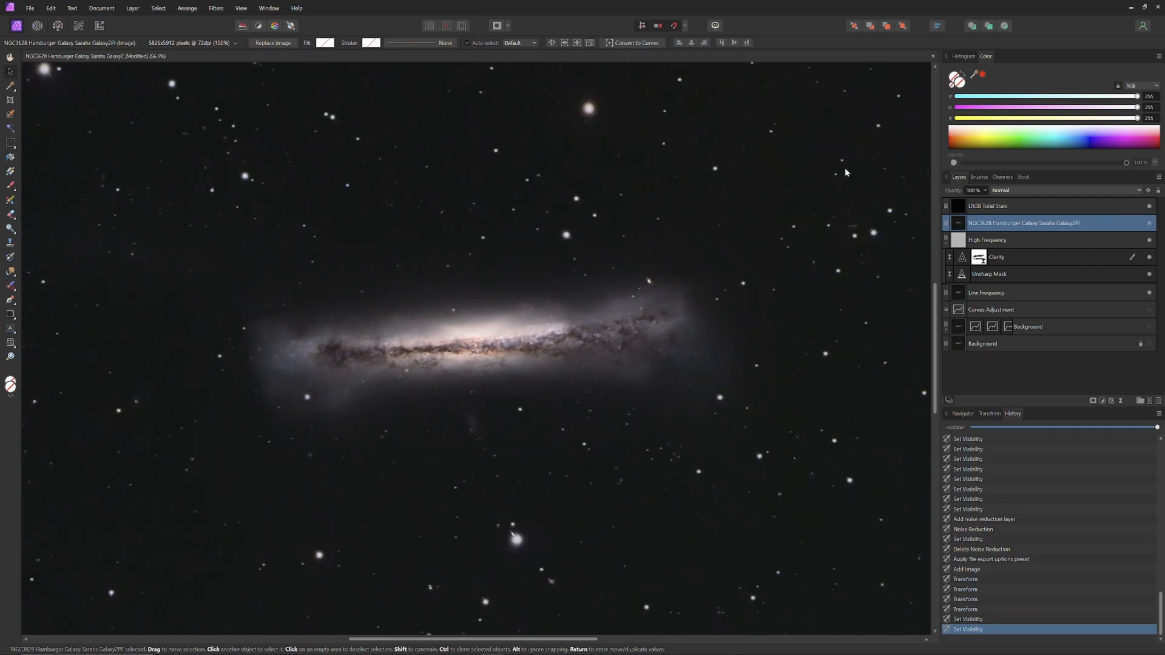
pyautogui.moveTo(782, 285)
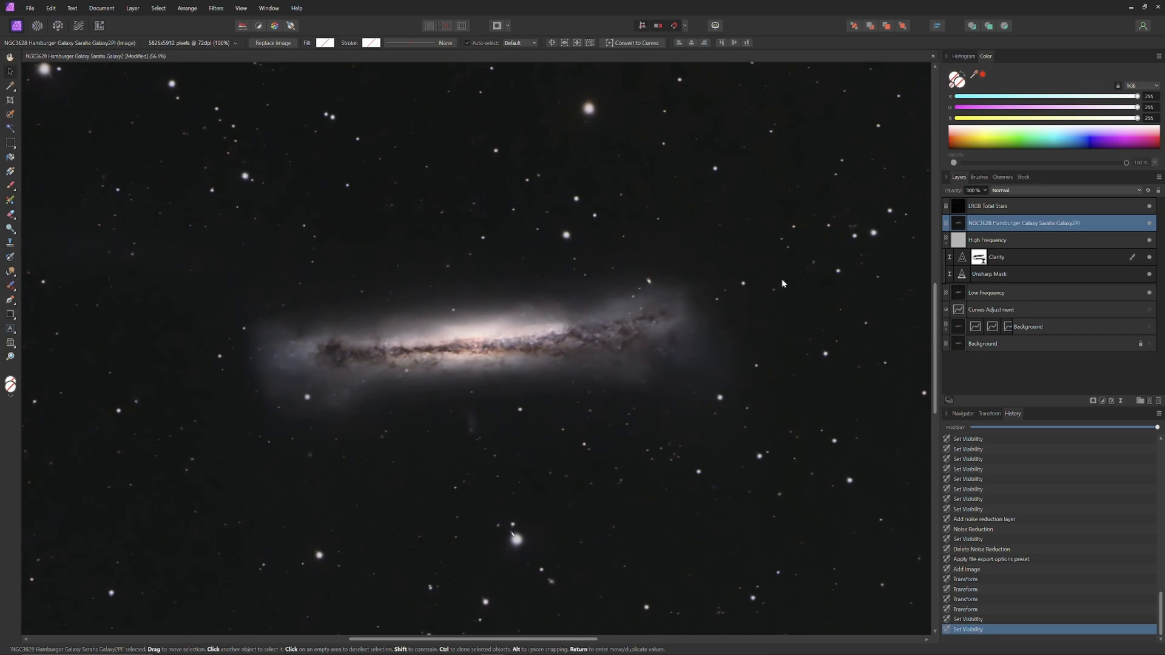